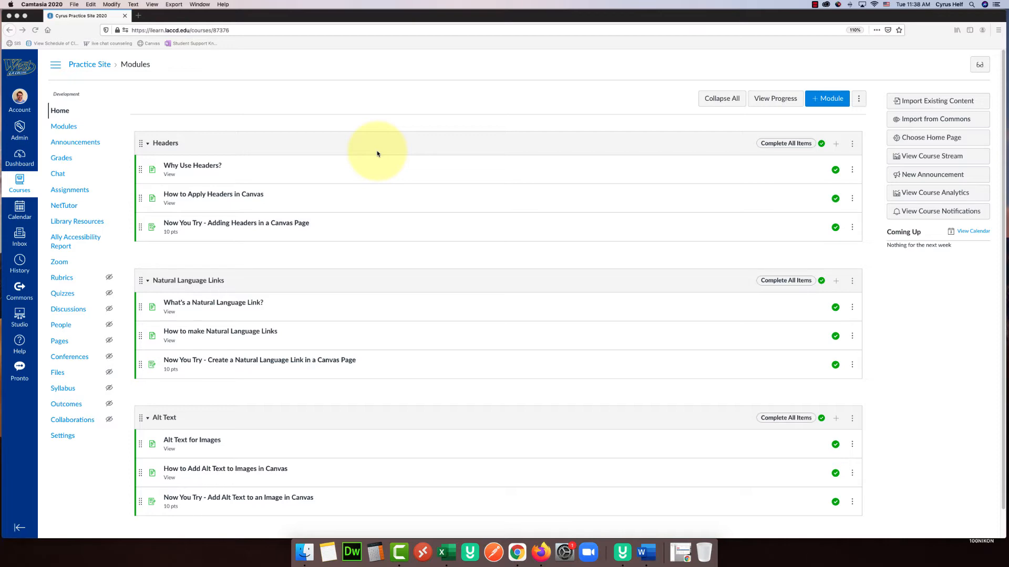
- Navigate from Grades to the course Assignments page
click(61, 157)
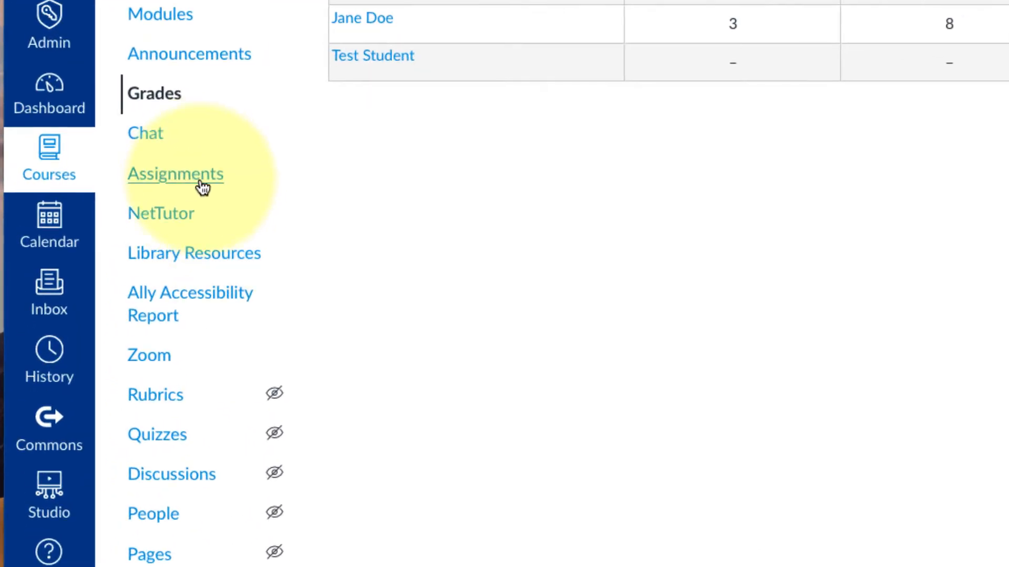
click(175, 174)
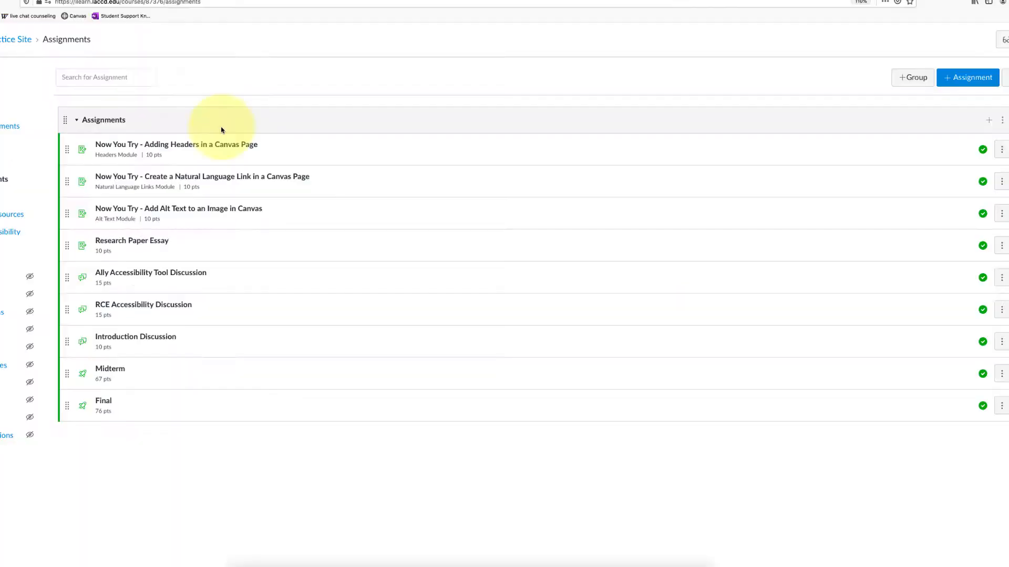
mouse_move(161, 117)
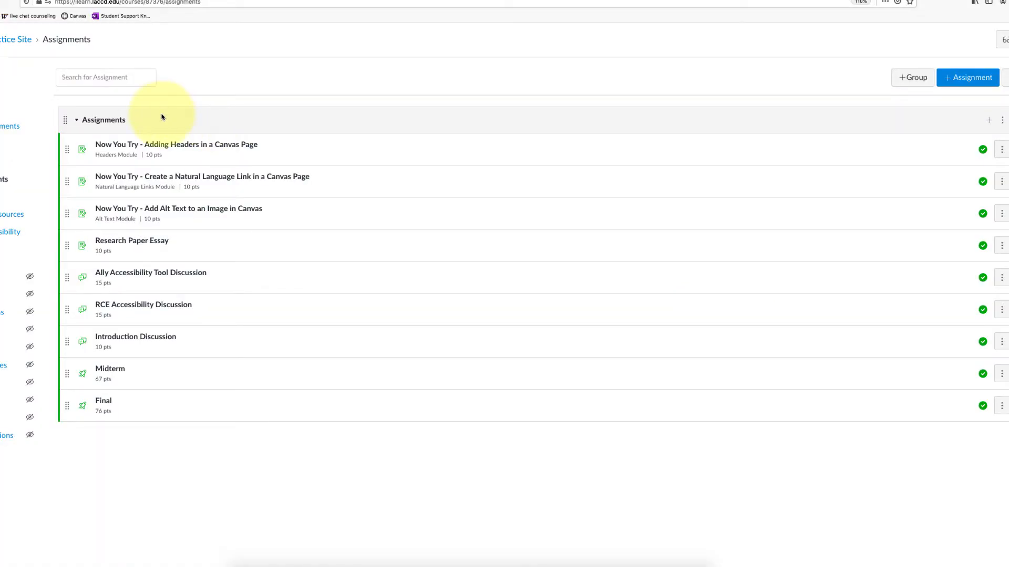
mouse_move(392, 75)
text(Discussion)
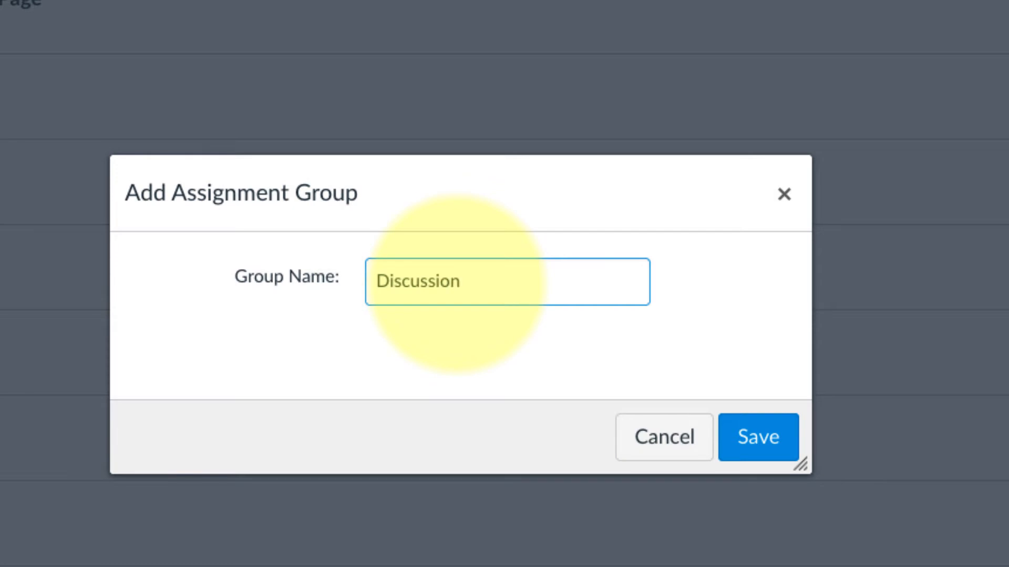
- Save the Discussions group and add Research Paper and Midterm groups
click(758, 436)
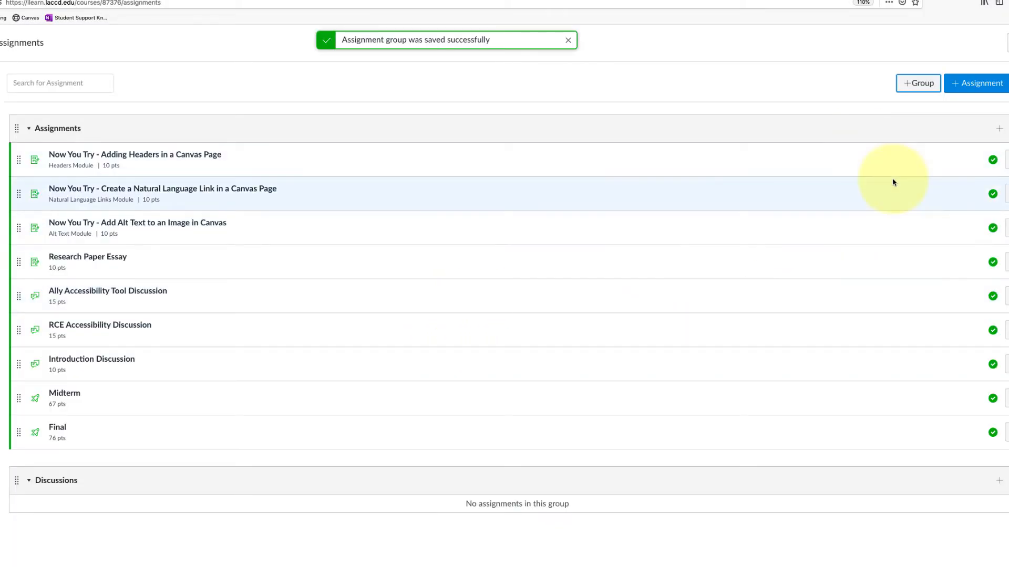
click(917, 83)
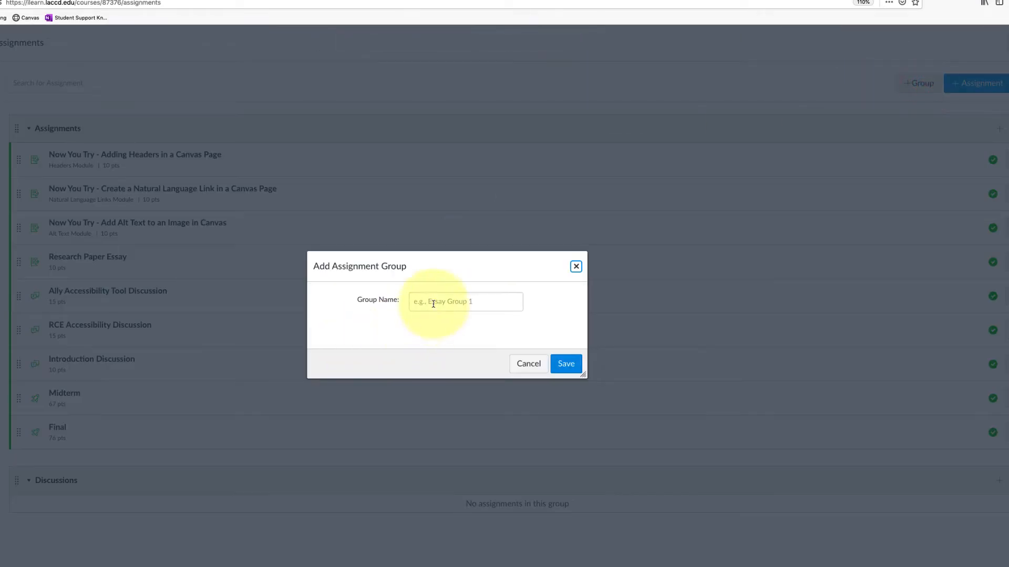
text(Re)
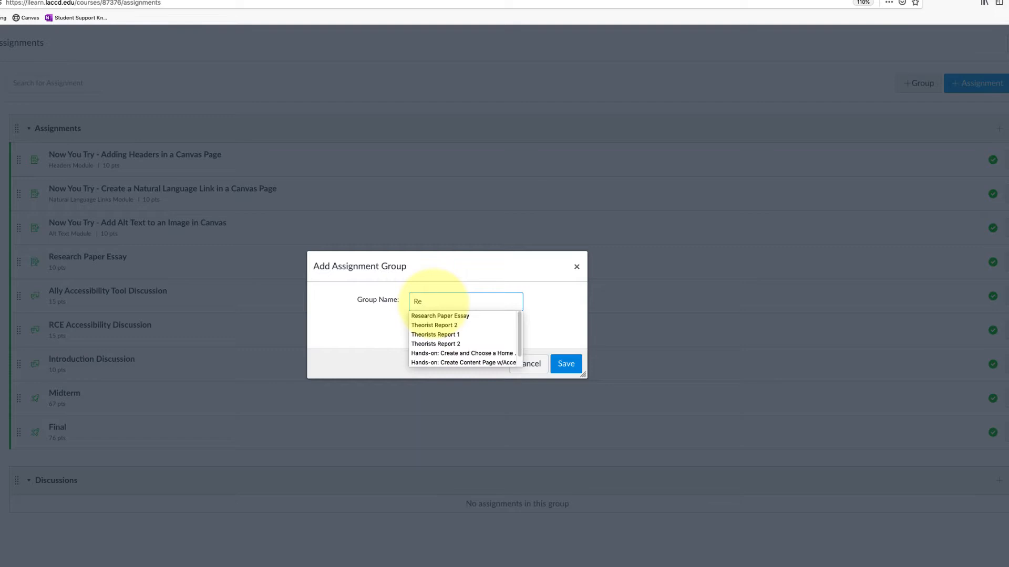
click(565, 363)
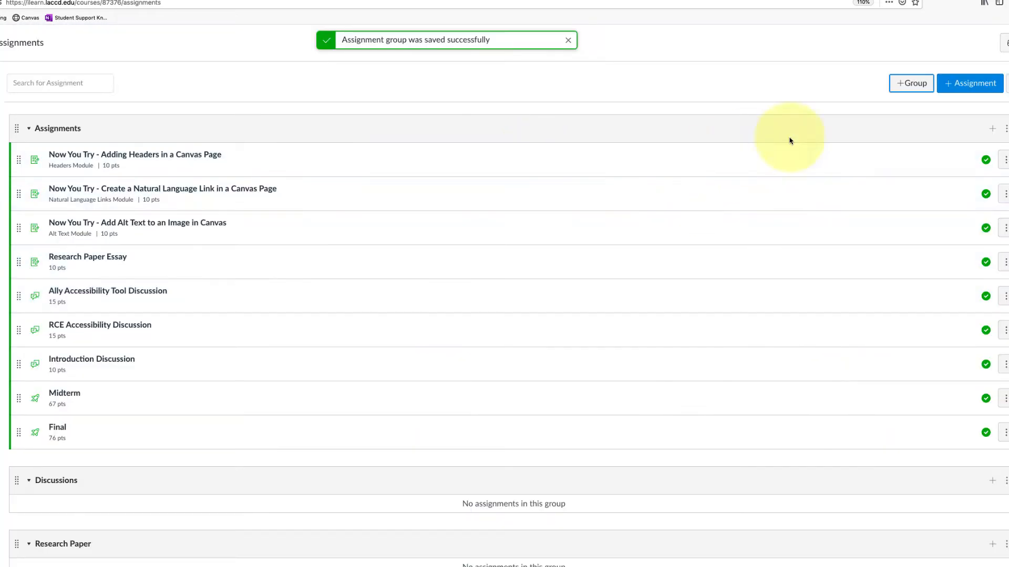
click(911, 83)
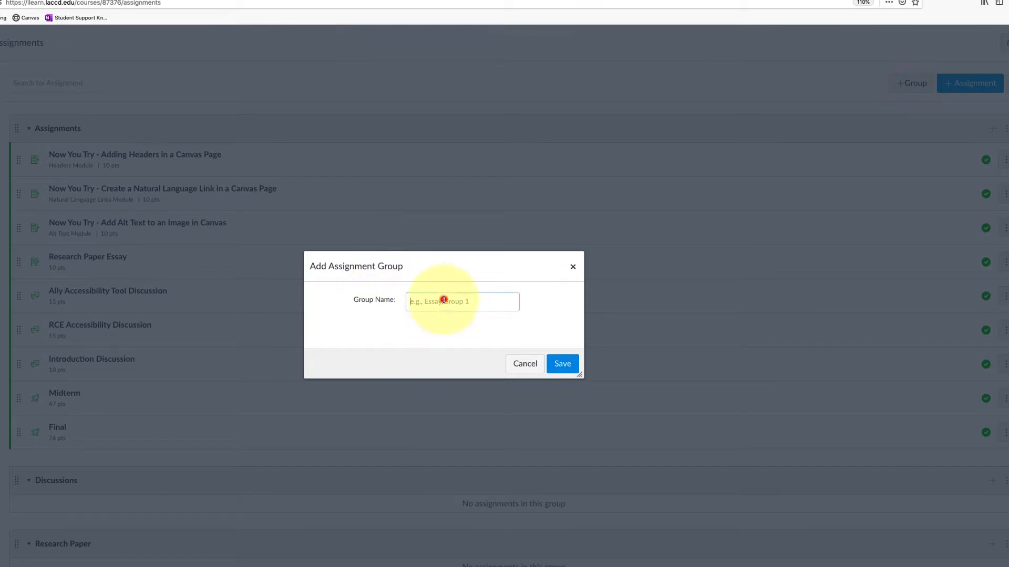
click(562, 364)
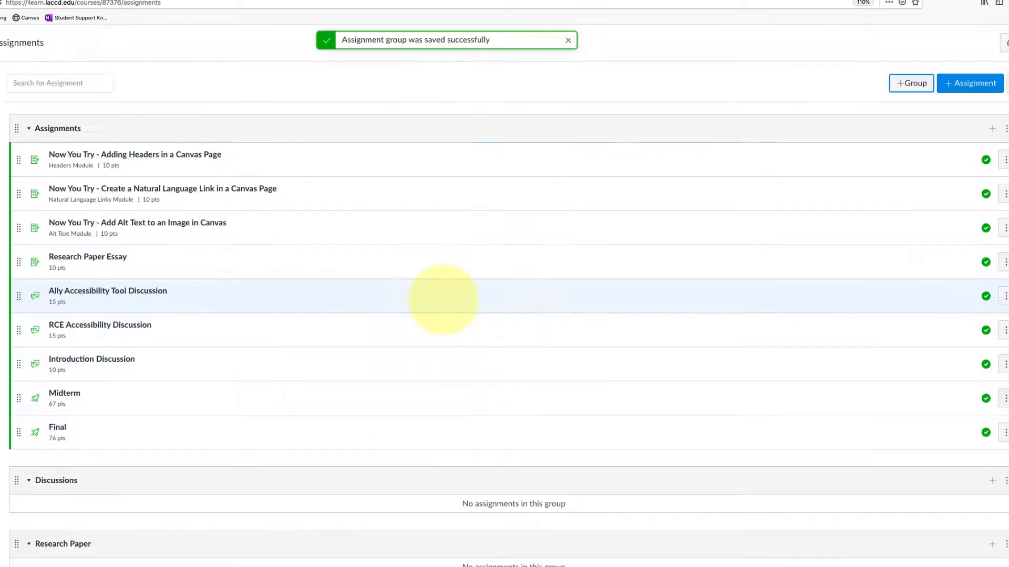
- Add and save a new assignment group named Final
click(910, 83)
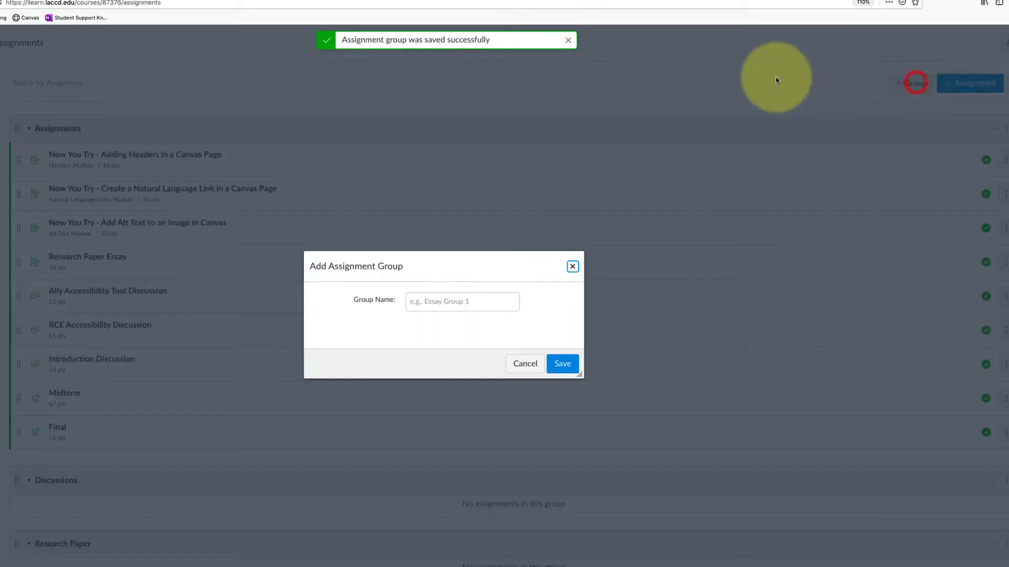
click(462, 301)
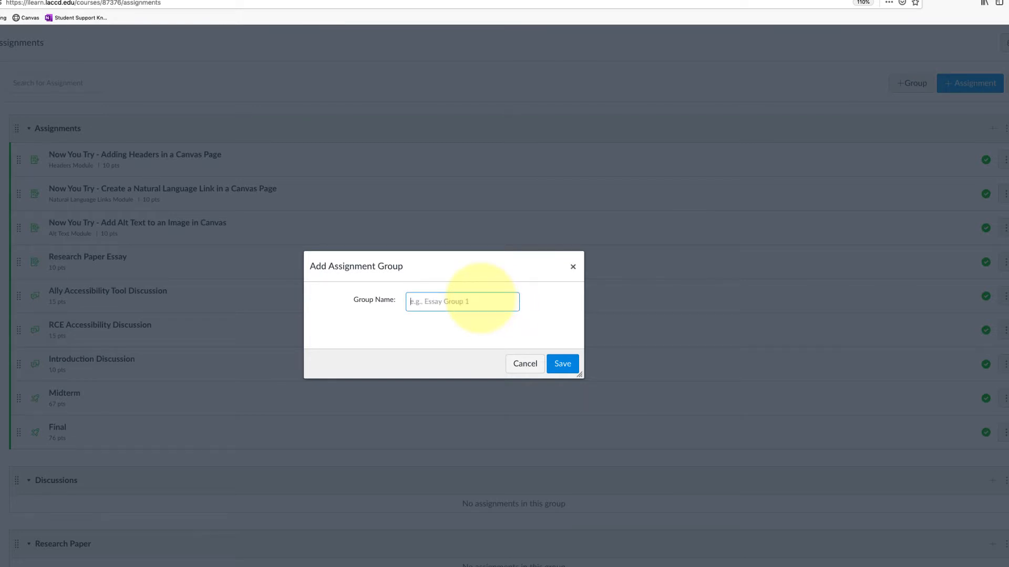
text(Final)
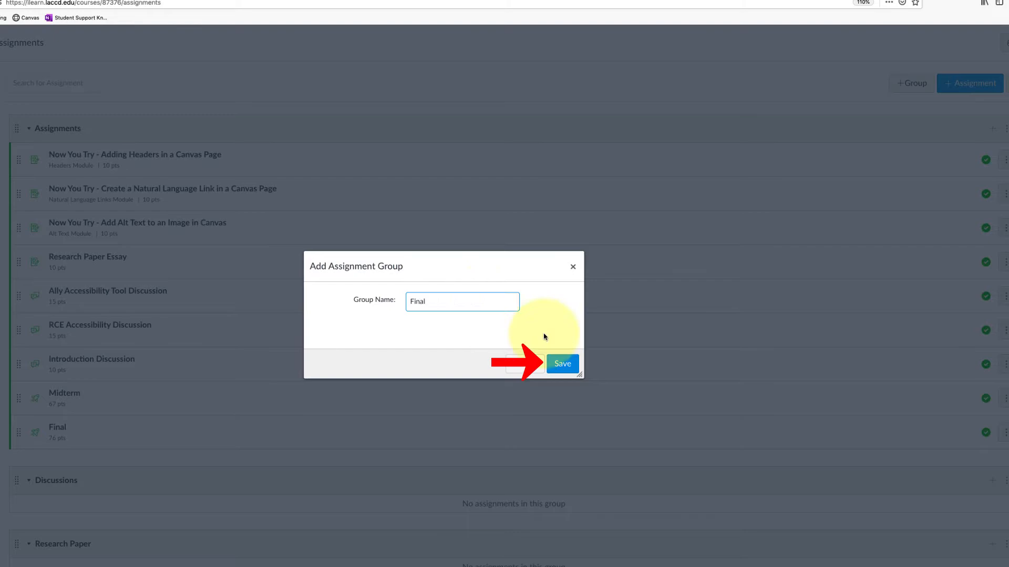
click(562, 363)
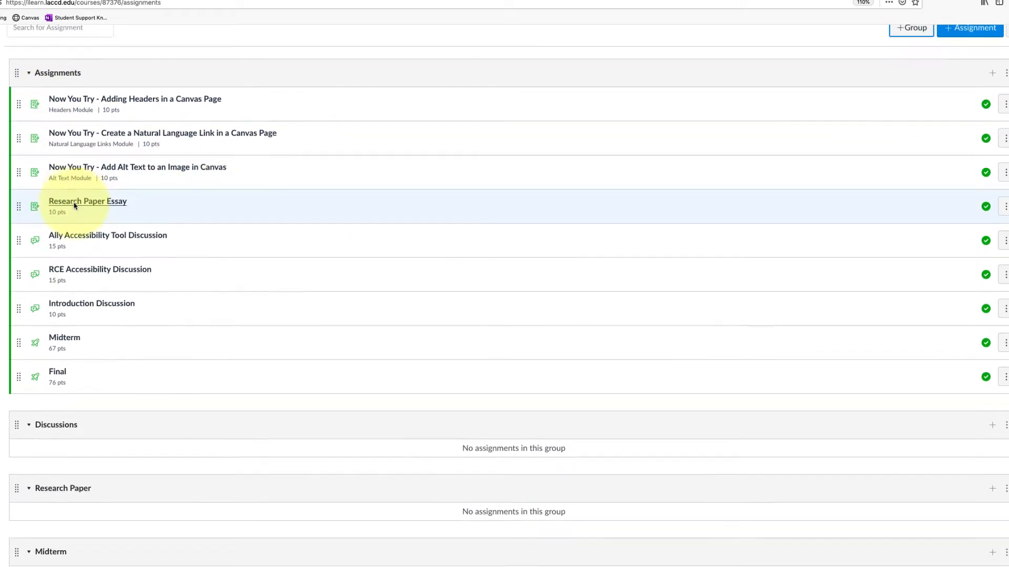
- Drag Introduction Discussion into the Discussions group
scroll(down, 3)
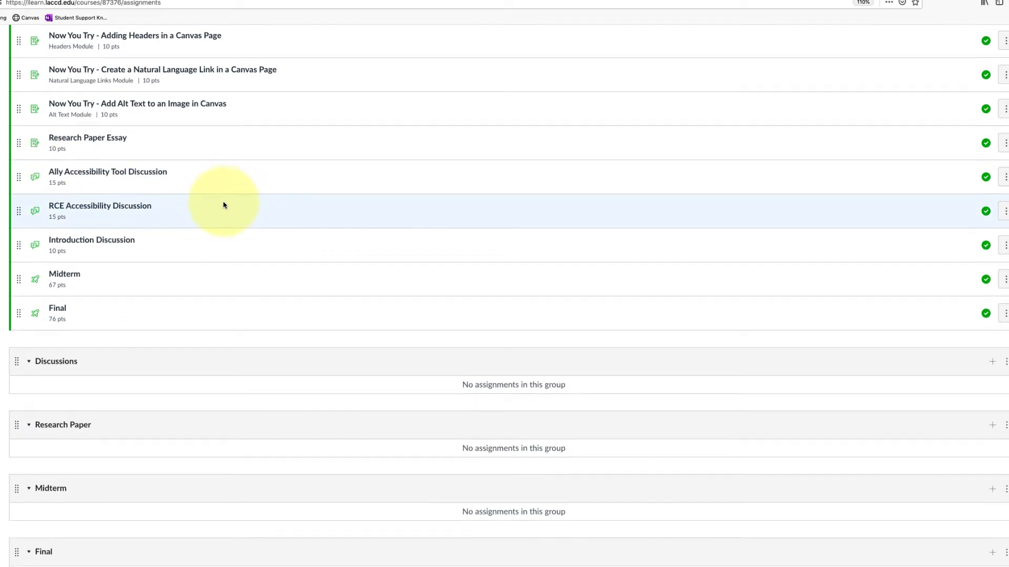
scroll(down, 3)
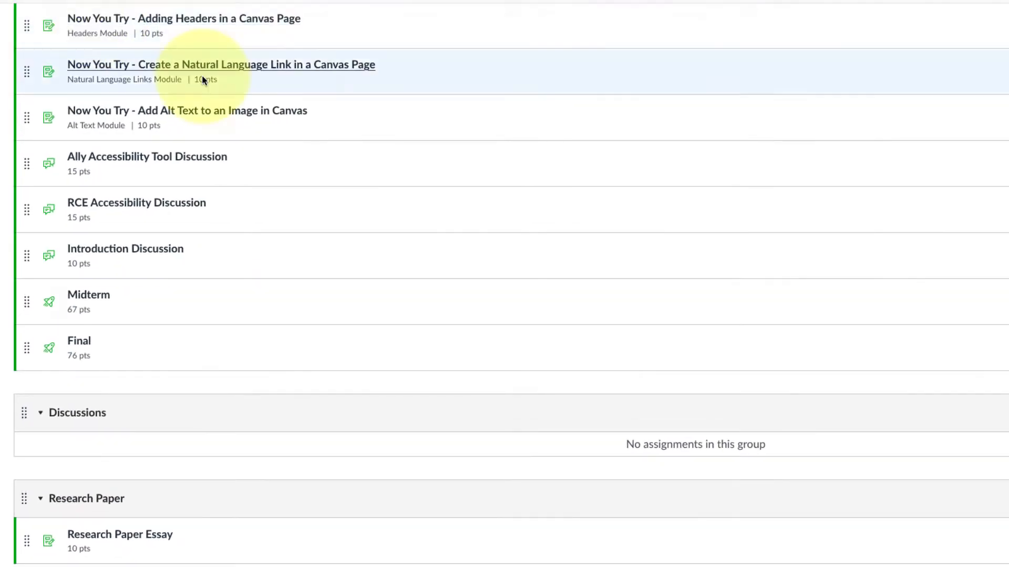
mouse_move(27, 257)
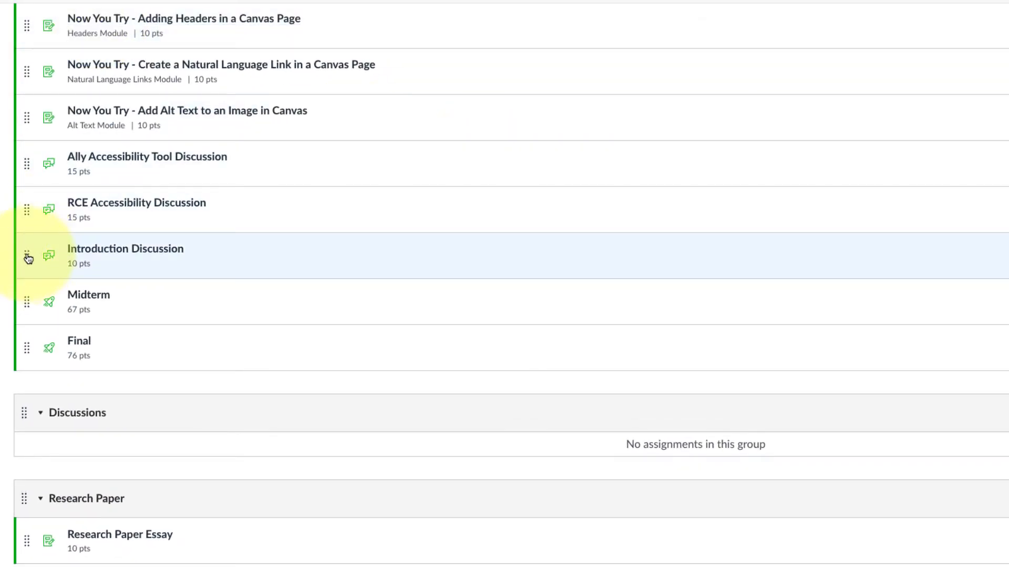
drag(27, 255, 40, 448)
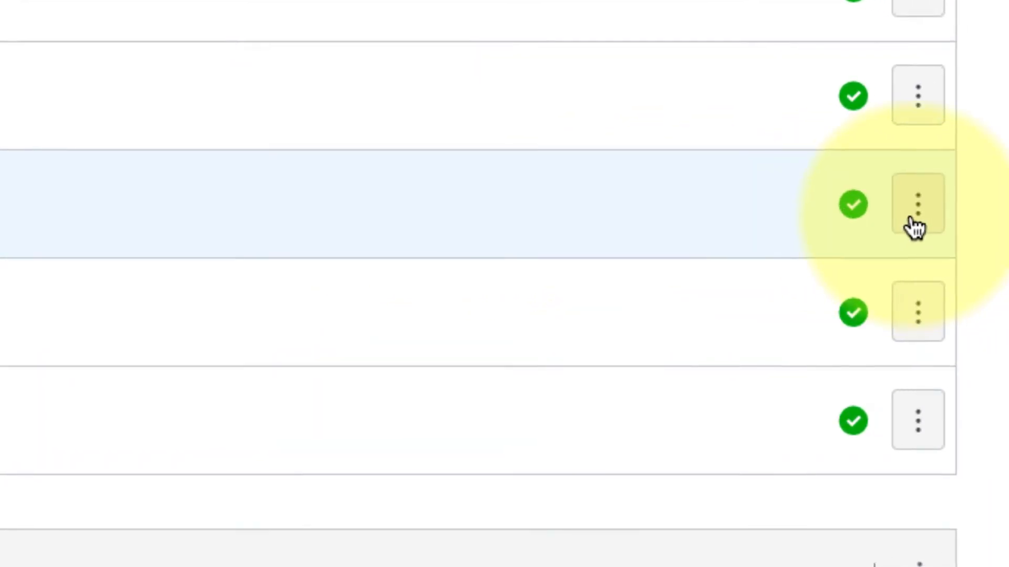
- Use Move To to place RCE Accessibility Discussion at the bottom of Discussions
click(917, 204)
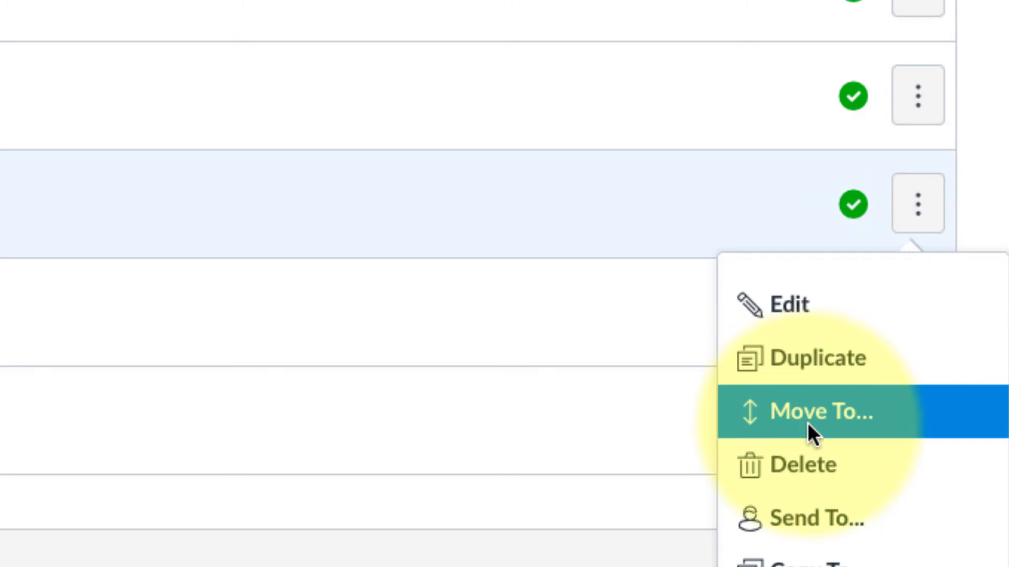
click(819, 412)
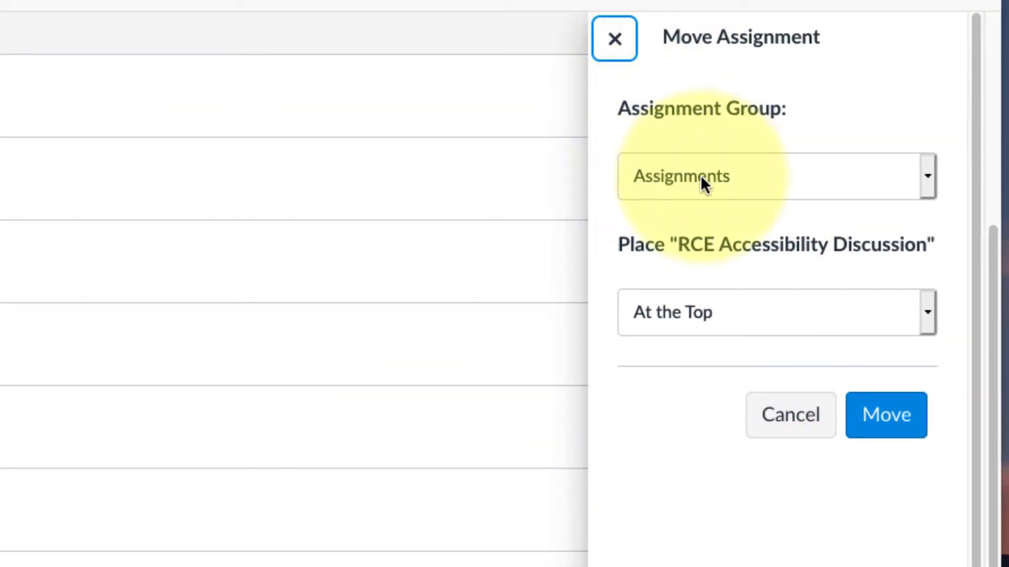
click(776, 176)
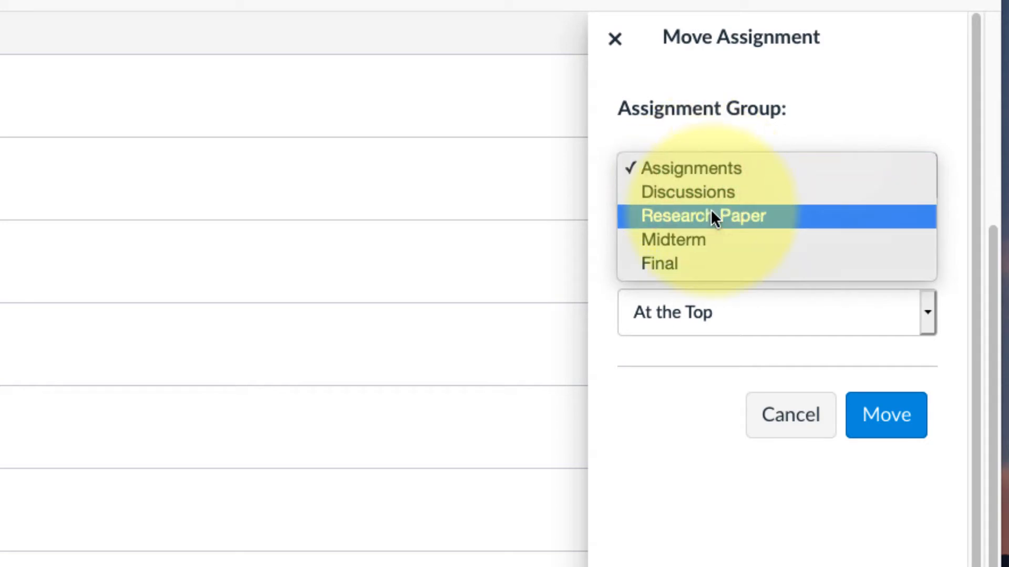
click(688, 192)
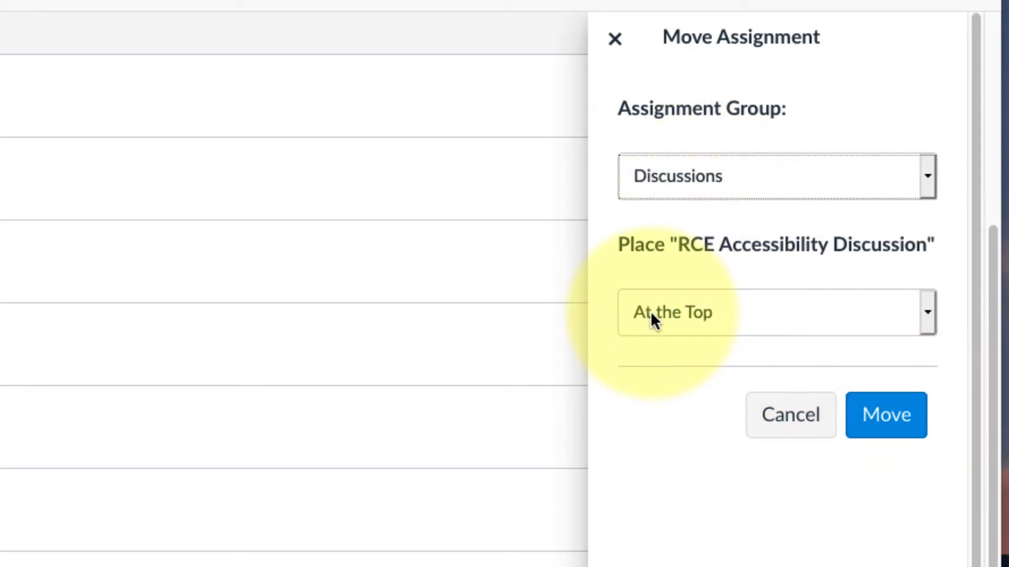
click(775, 313)
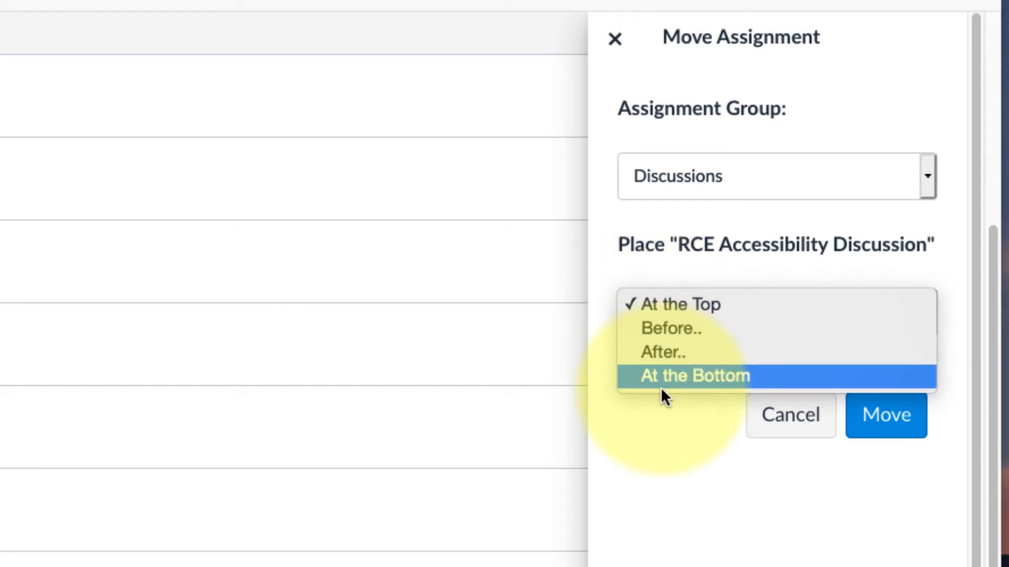
click(694, 376)
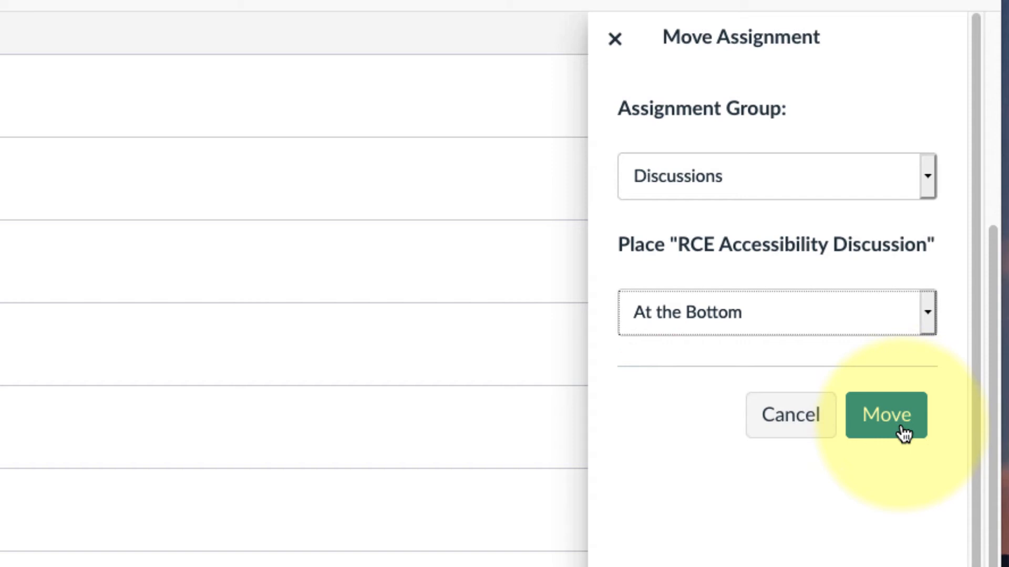
click(885, 415)
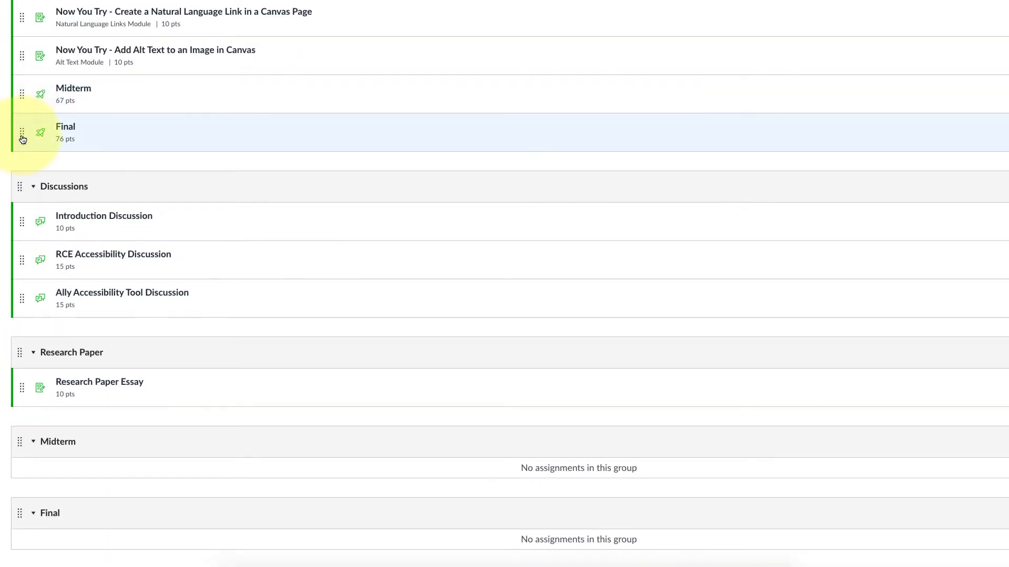
- Drag Final into the Final group and Midterm into the Midterm group
drag(22, 133, 54, 468)
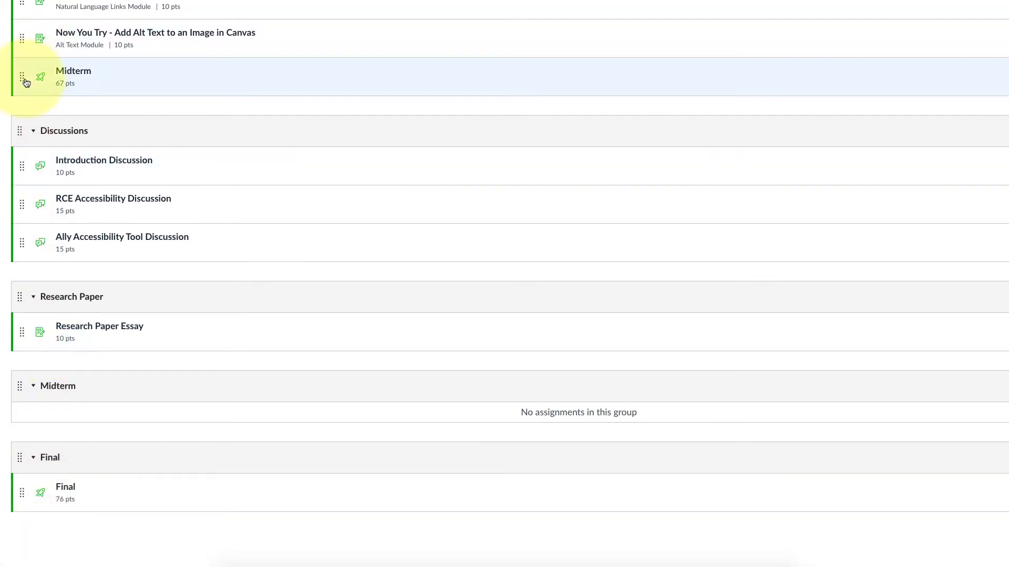
drag(22, 77, 51, 431)
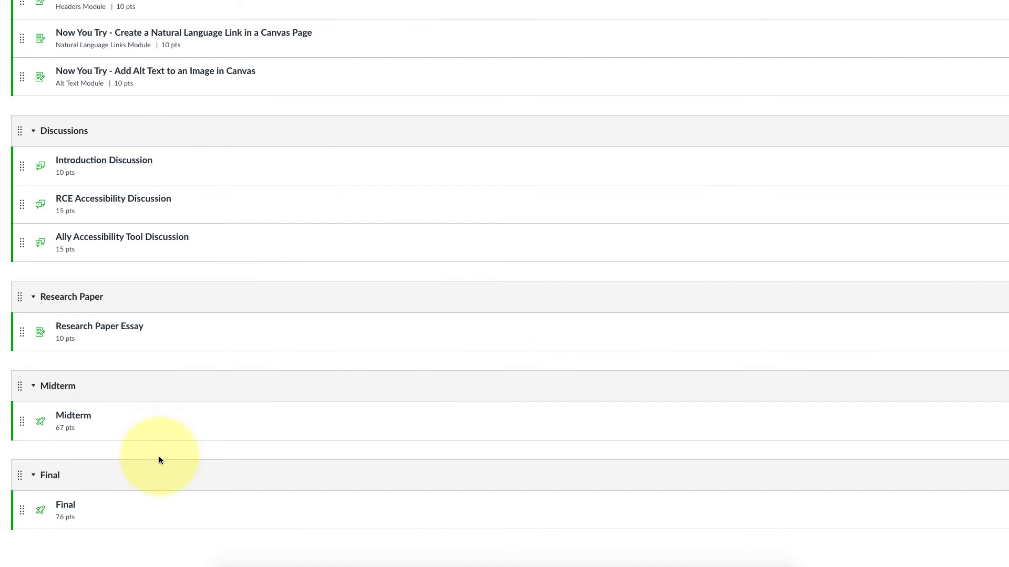
scroll(up, 3)
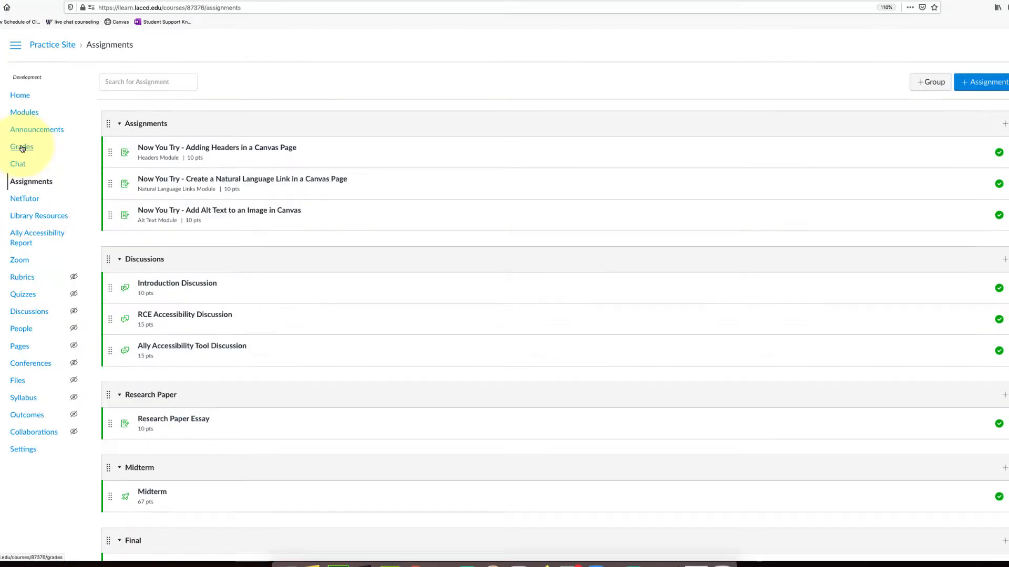
- Open the Gradebook in a new tab and open the first student's summary tray
right_click(21, 147)
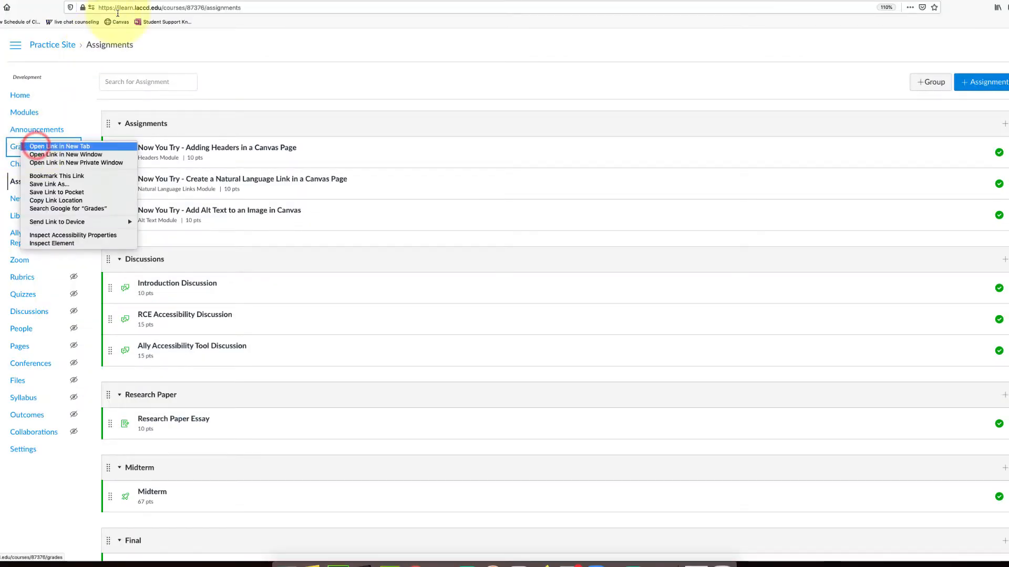
click(13, 146)
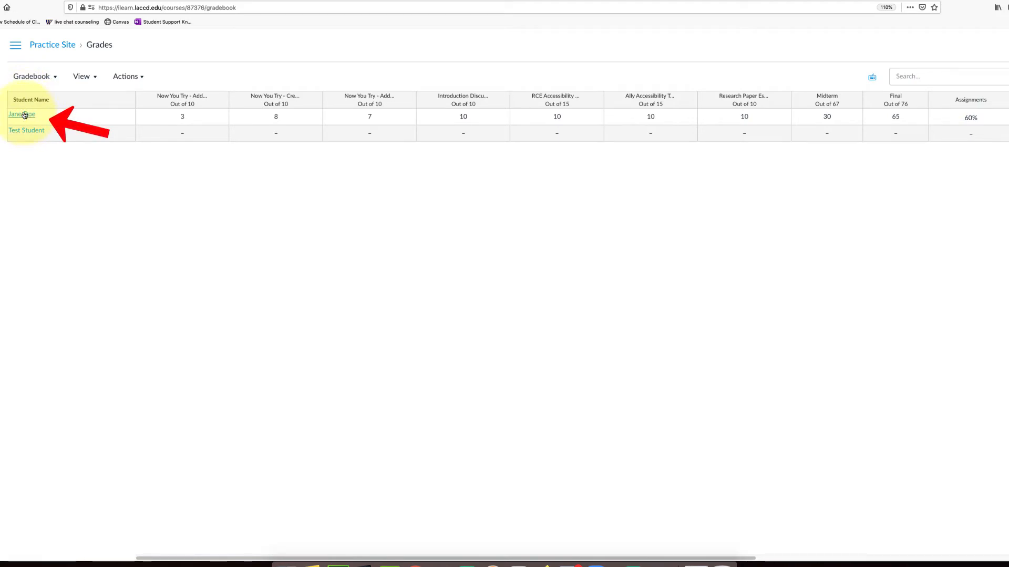
click(22, 114)
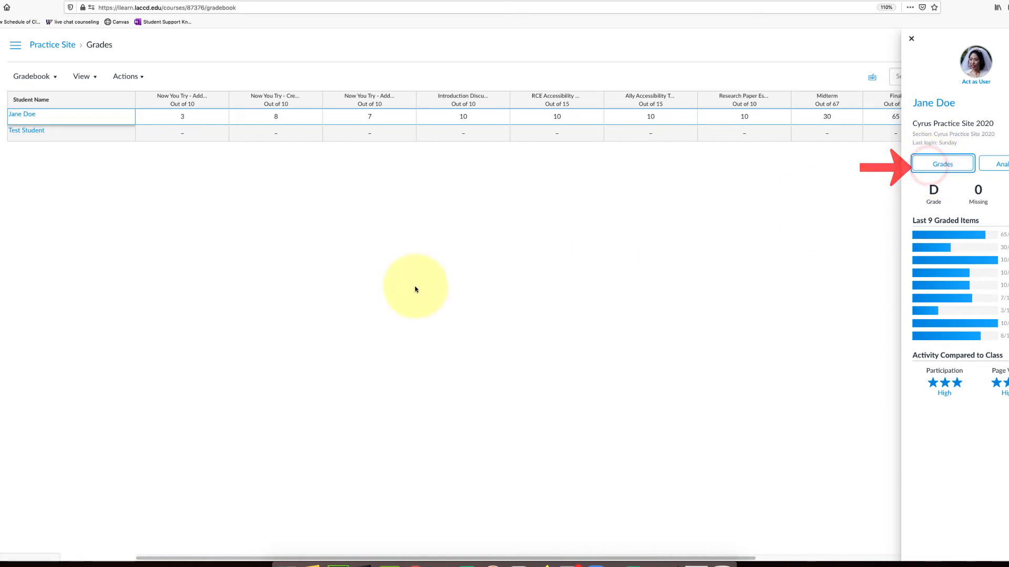
- Open the student's grades page and review the 68.61% (D), 153.00/223.00 total
click(943, 164)
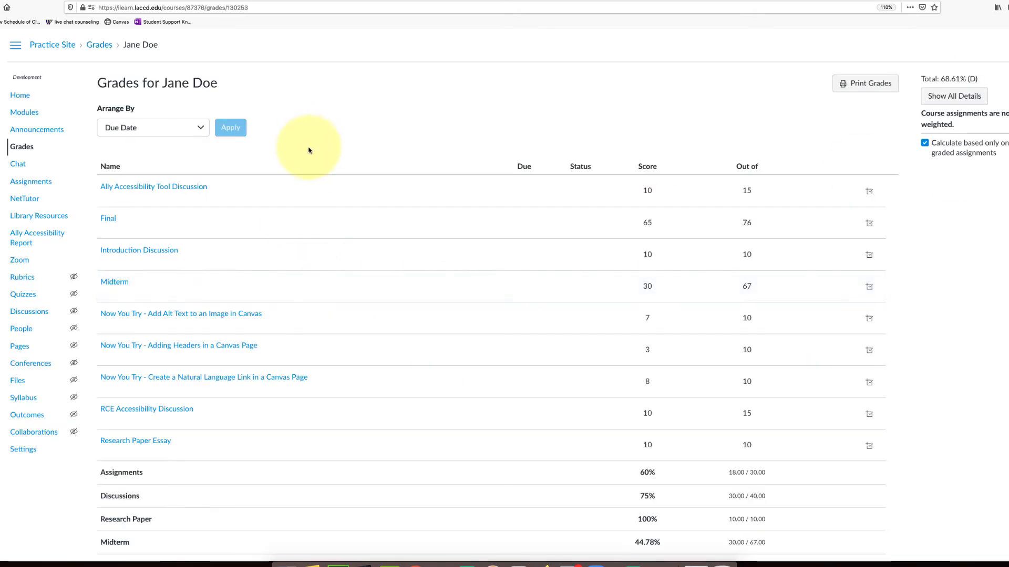
scroll(down, 3)
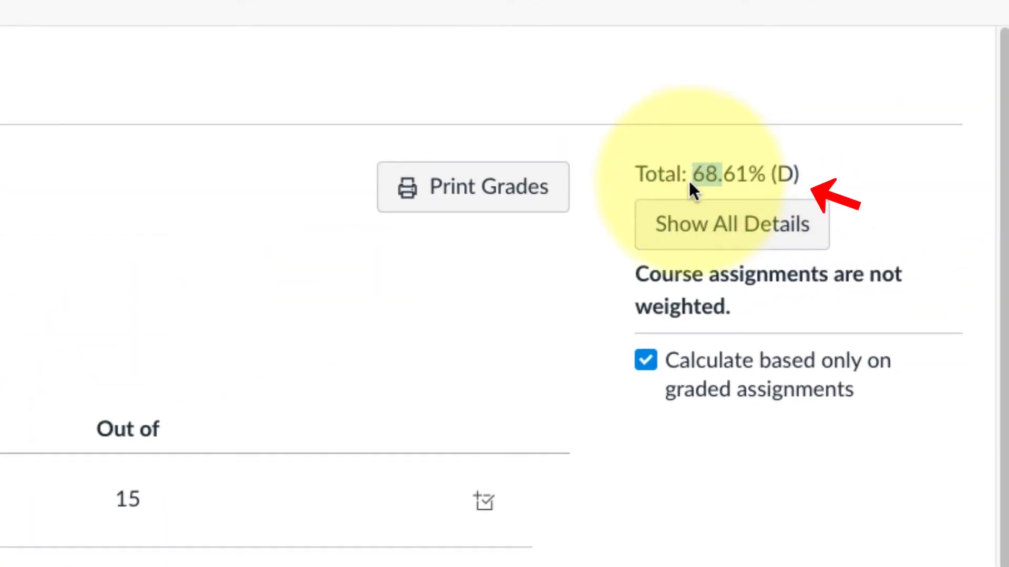
scroll(down, 3)
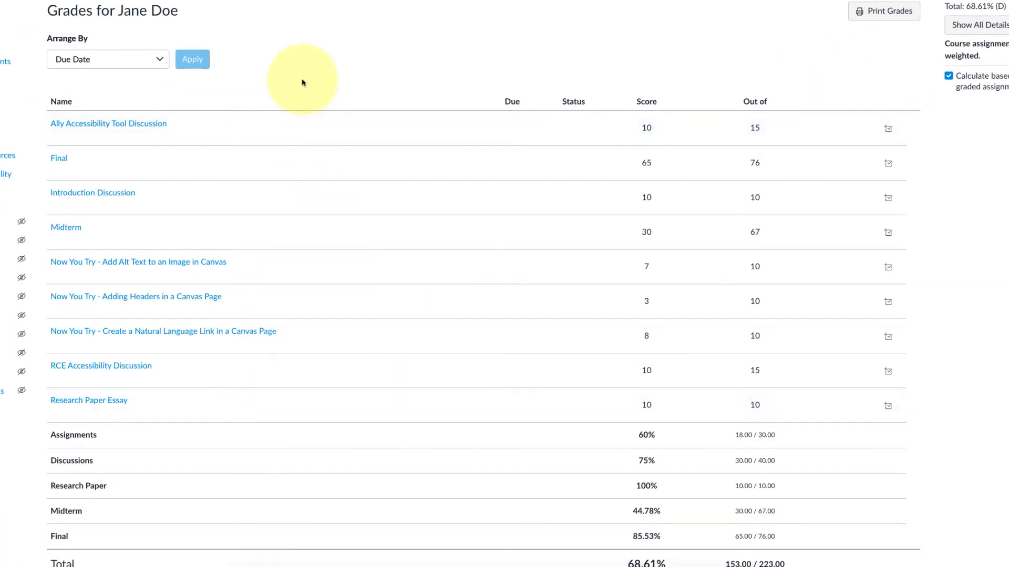
scroll(down, 3)
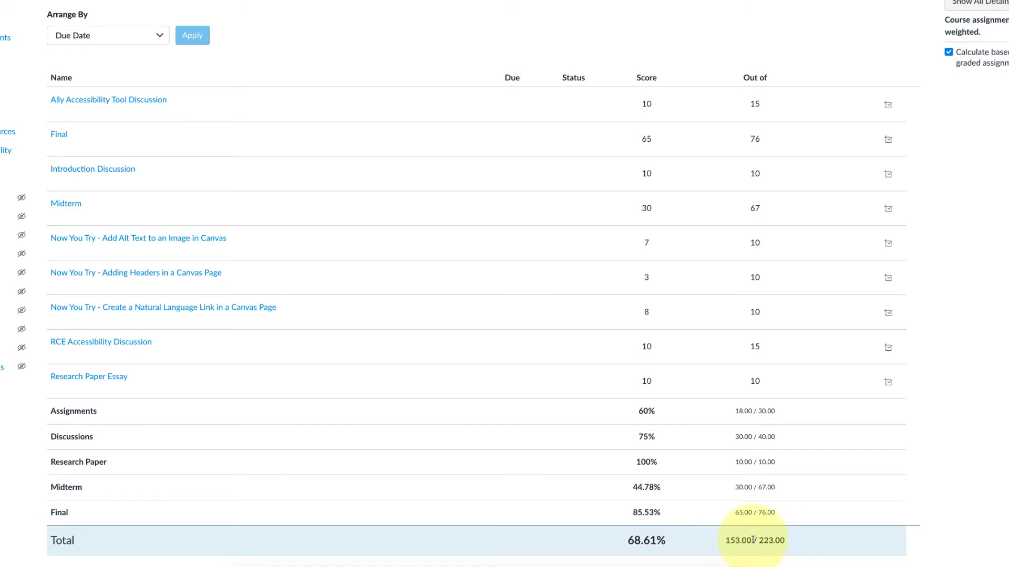
double_click(739, 541)
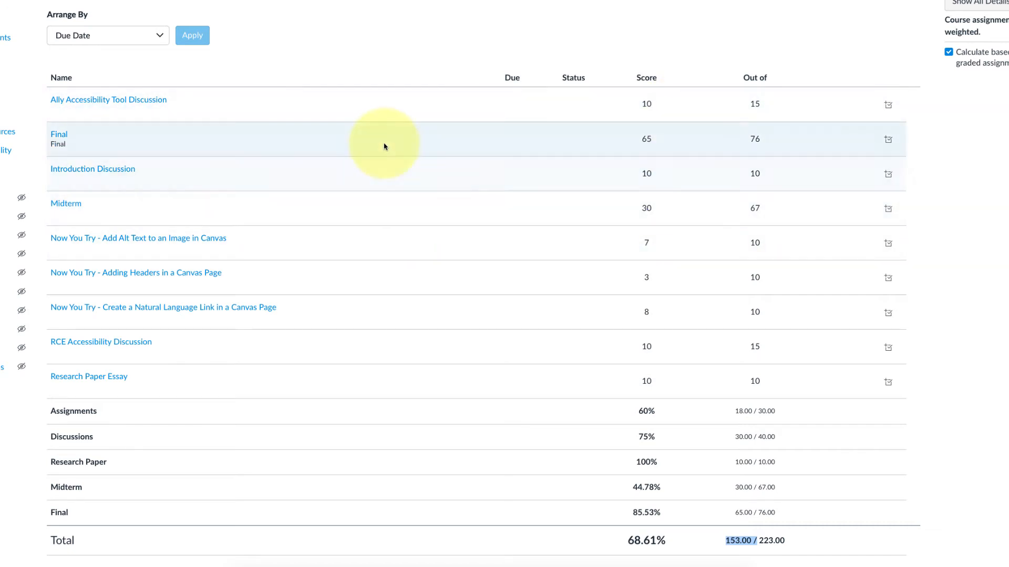
mouse_move(383, 204)
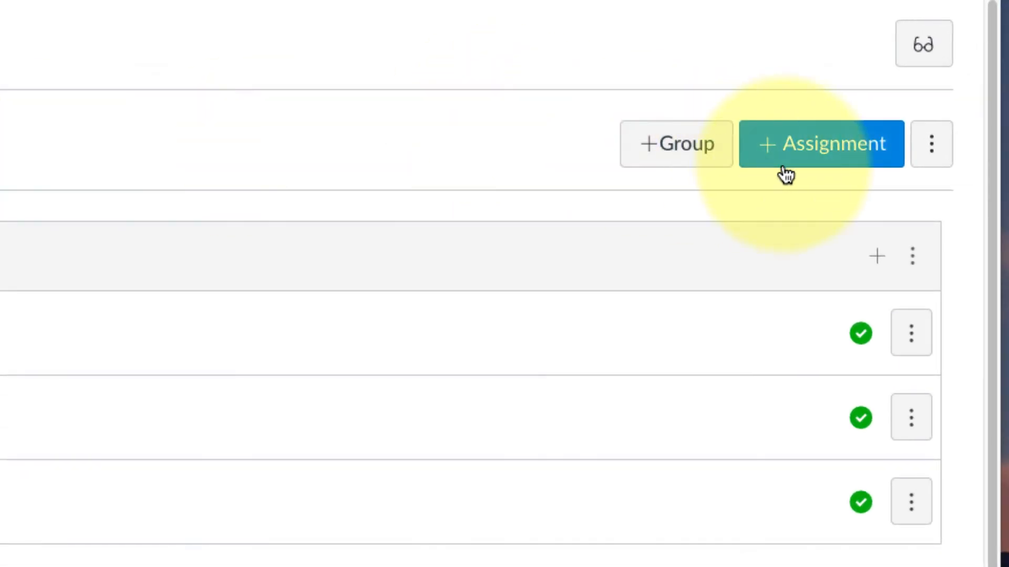
- Open the Assignment Groups Weight dialog from the Assignments options menu
click(931, 143)
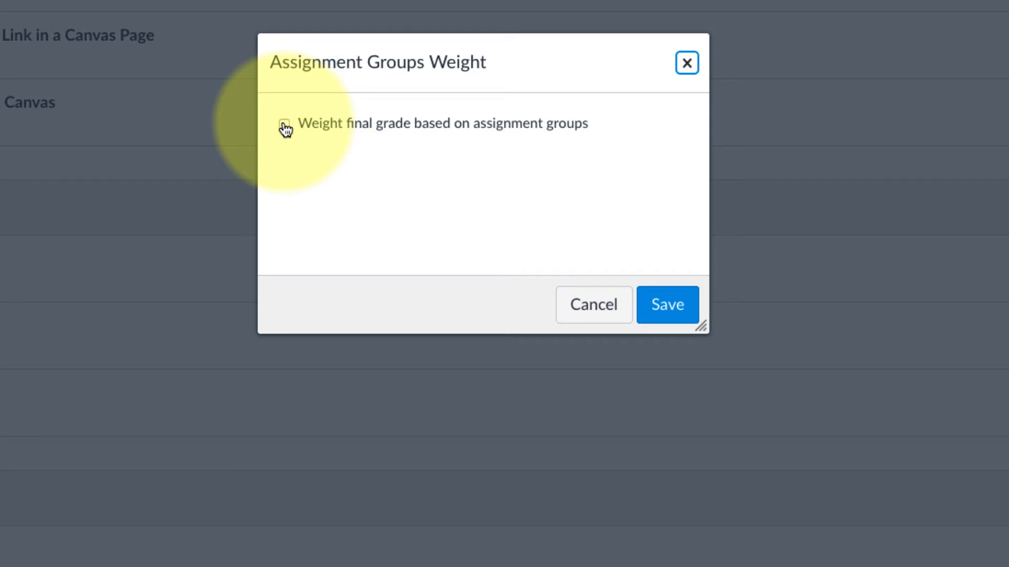
- Turn on group weighting and set Assignments to 30% and Discussions to 20%
click(284, 126)
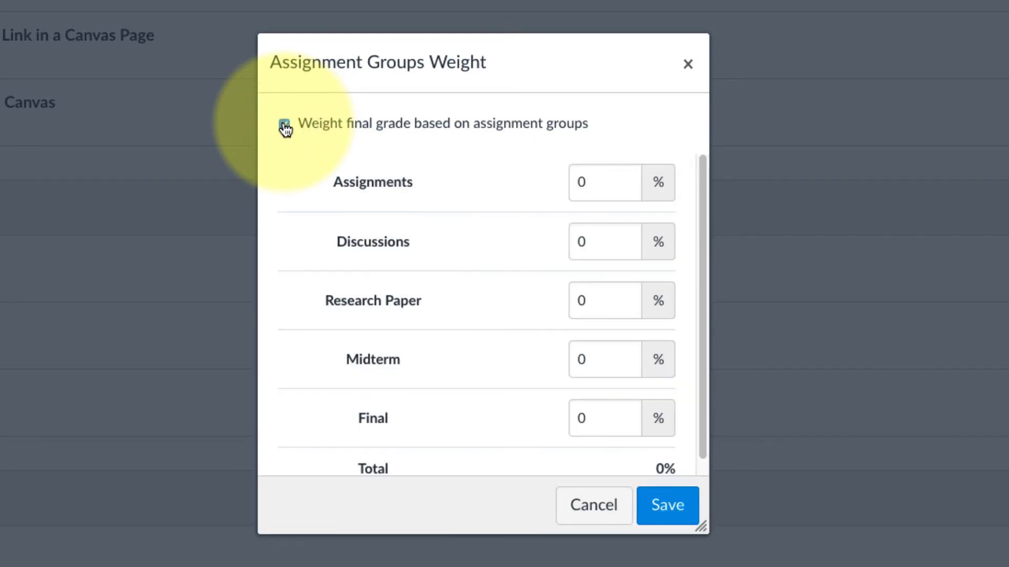
click(285, 125)
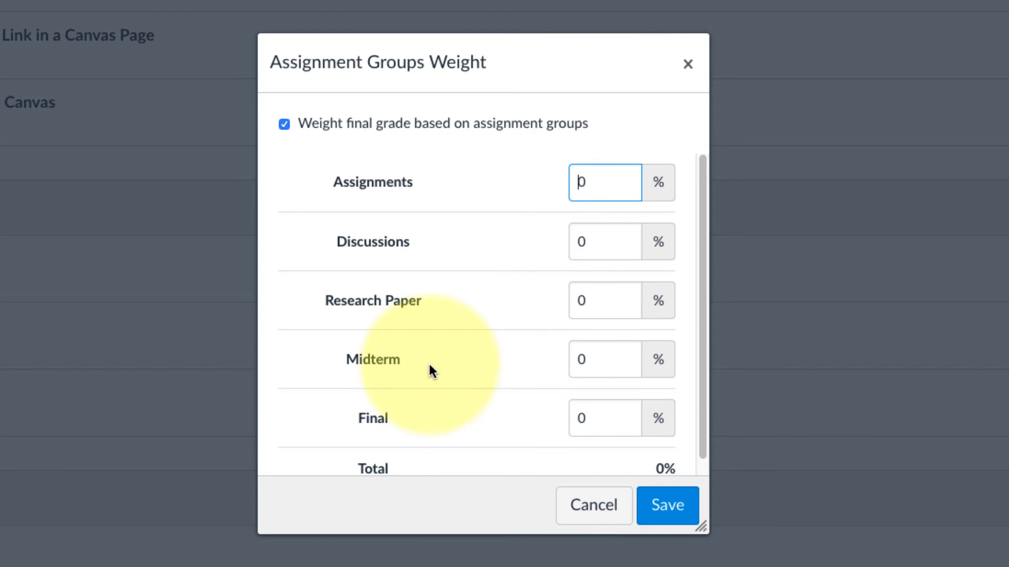
text(0)
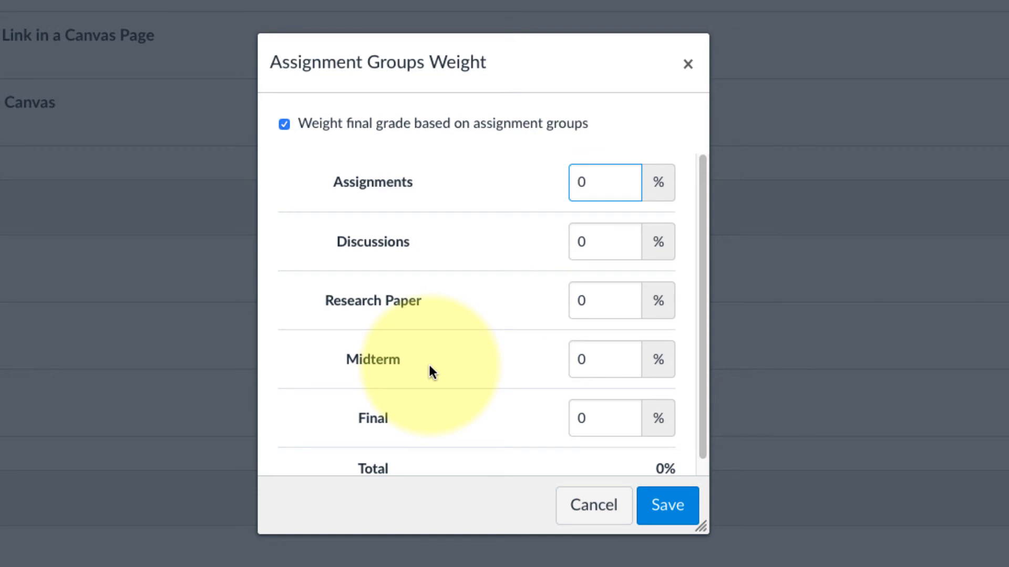
text(300)
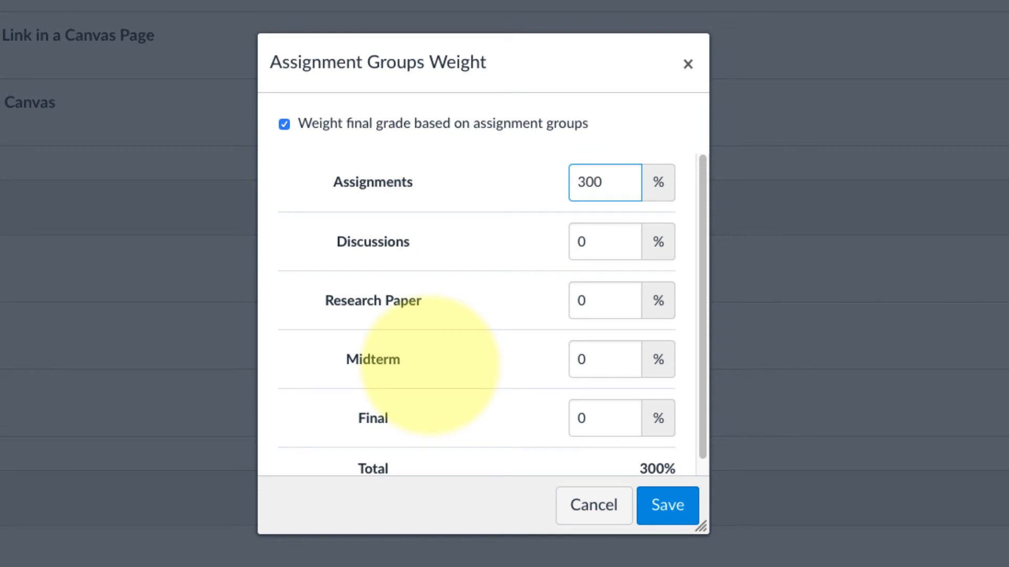
key(Backspace)
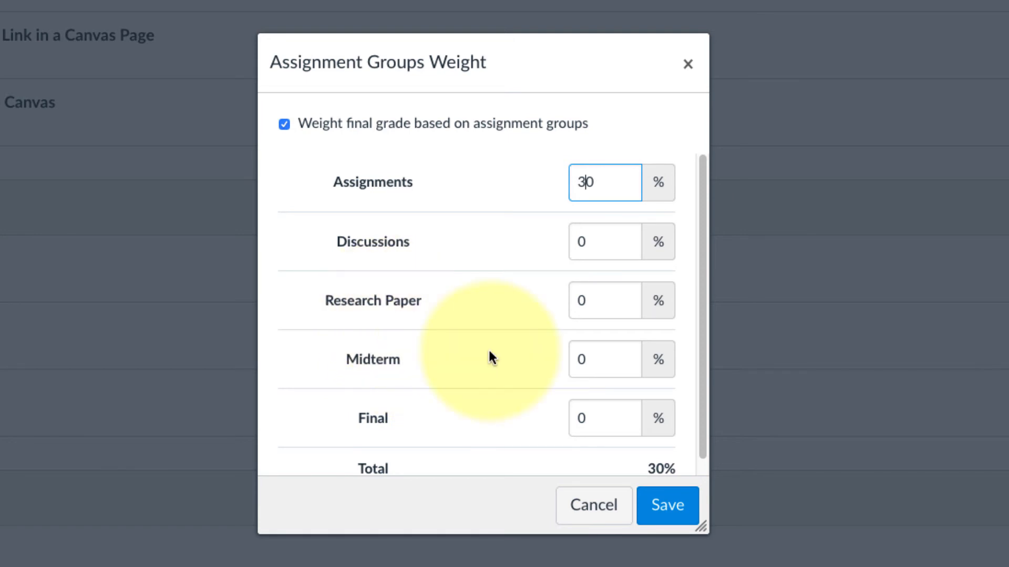
click(603, 241)
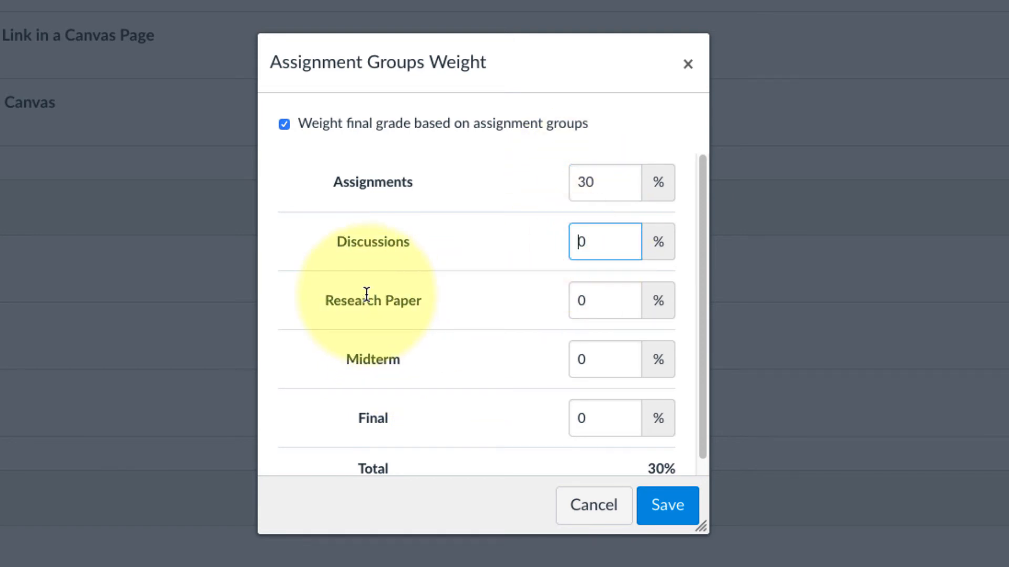
text(0)
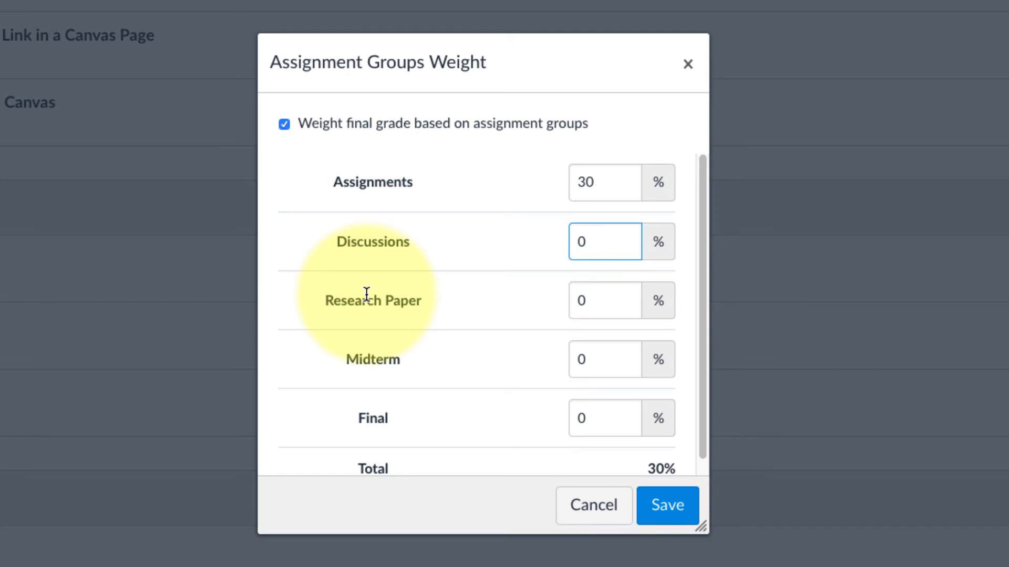
text(30)
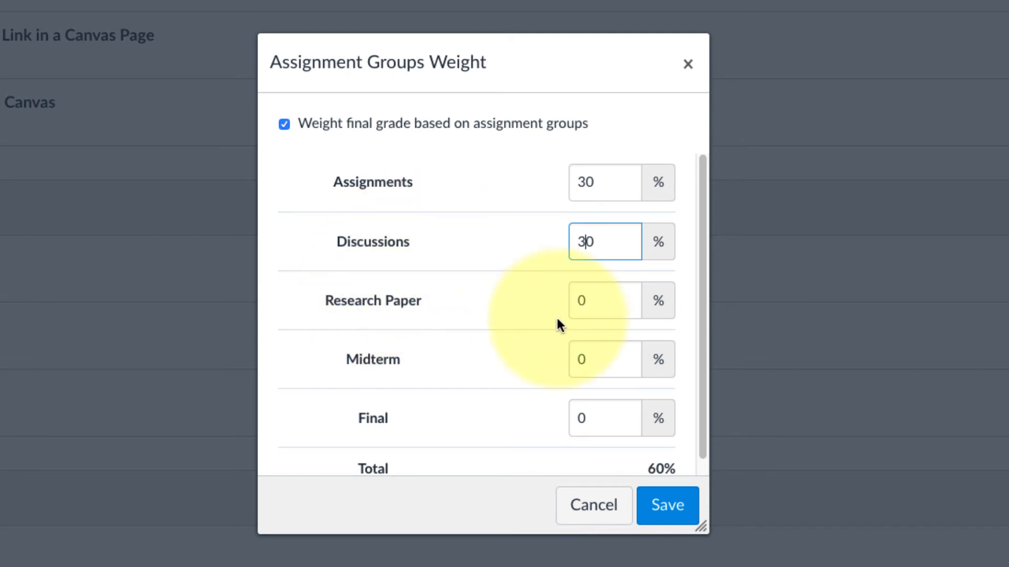
- Set Research Paper to 10%, Midterm to 15% and Final to 25%
click(604, 301)
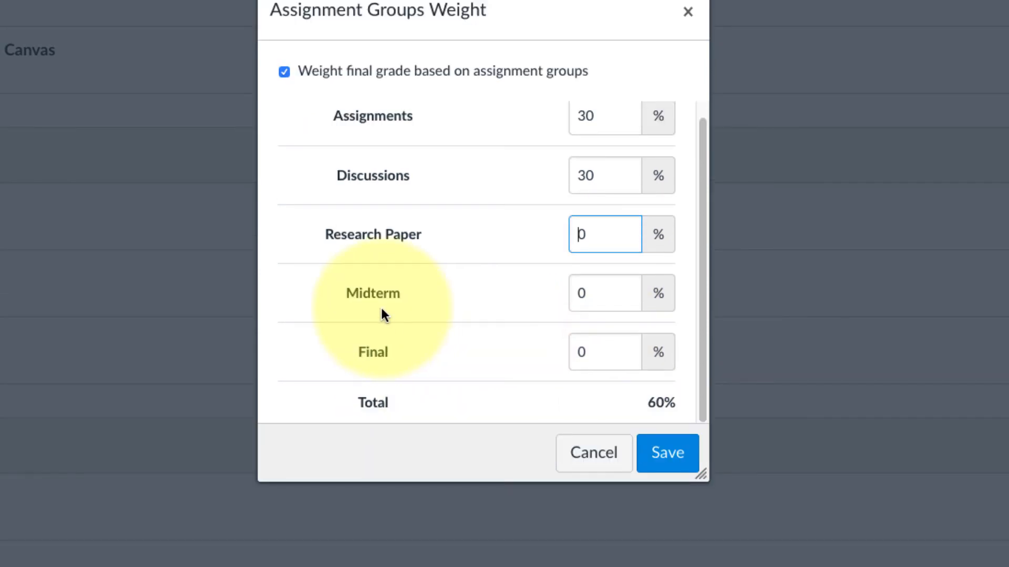
text(1)
click(605, 176)
text(2)
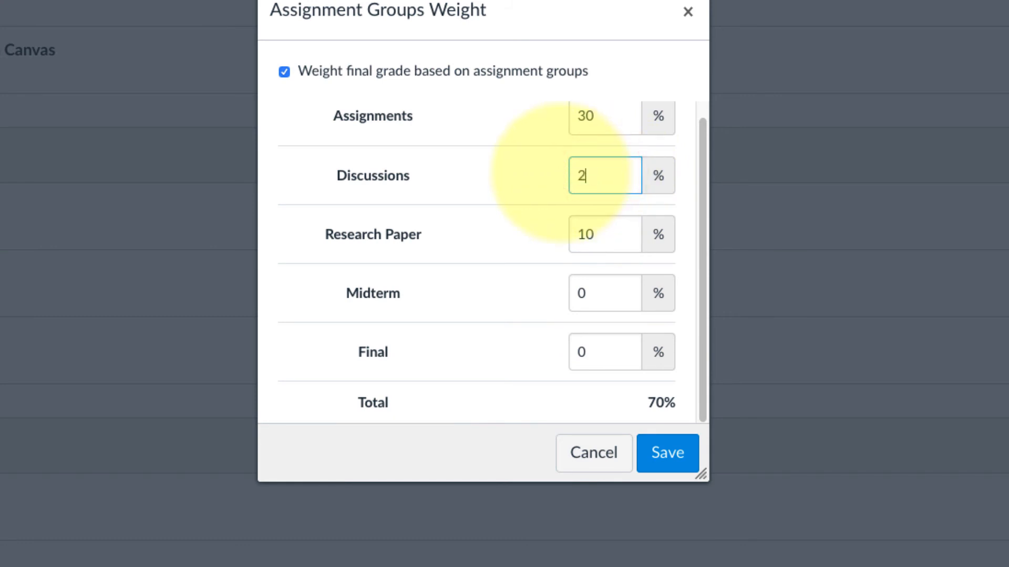
text(0)
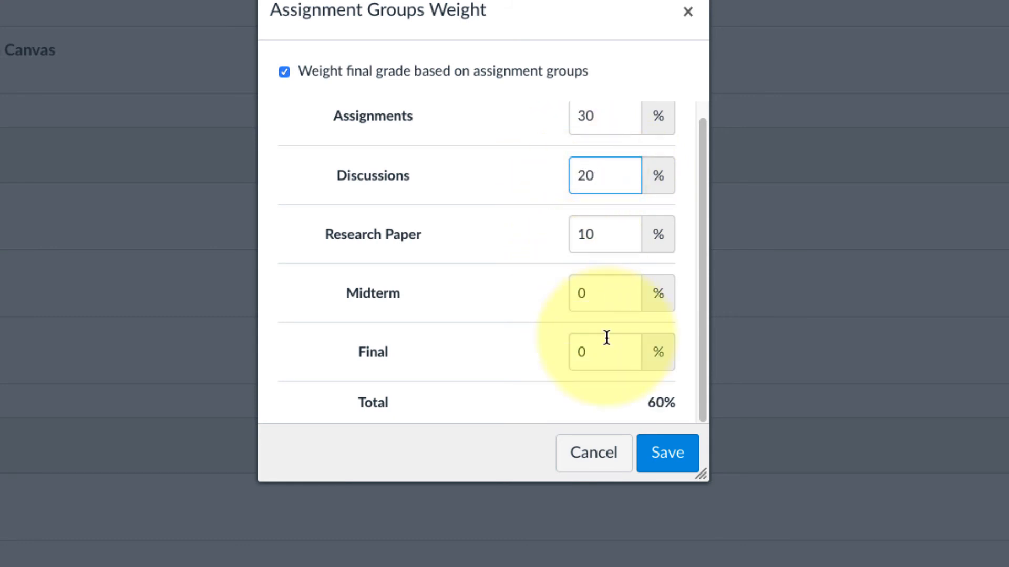
click(604, 293)
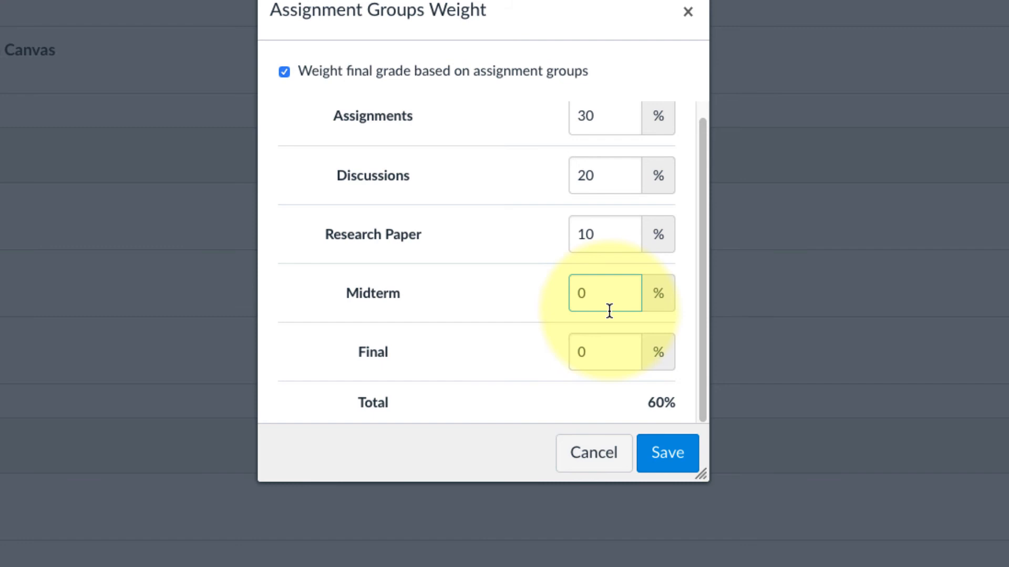
text(1)
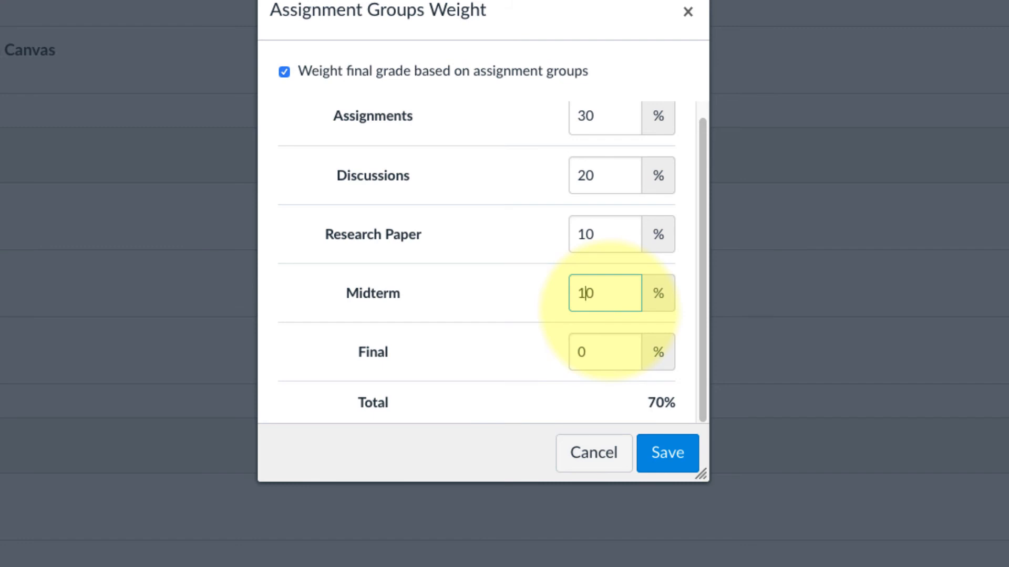
text(50)
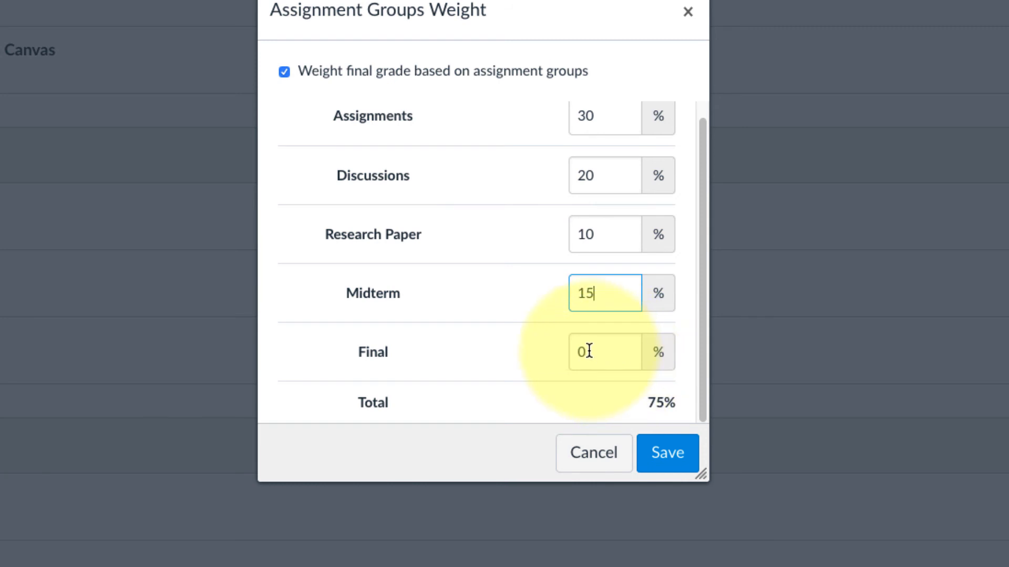
text(2)
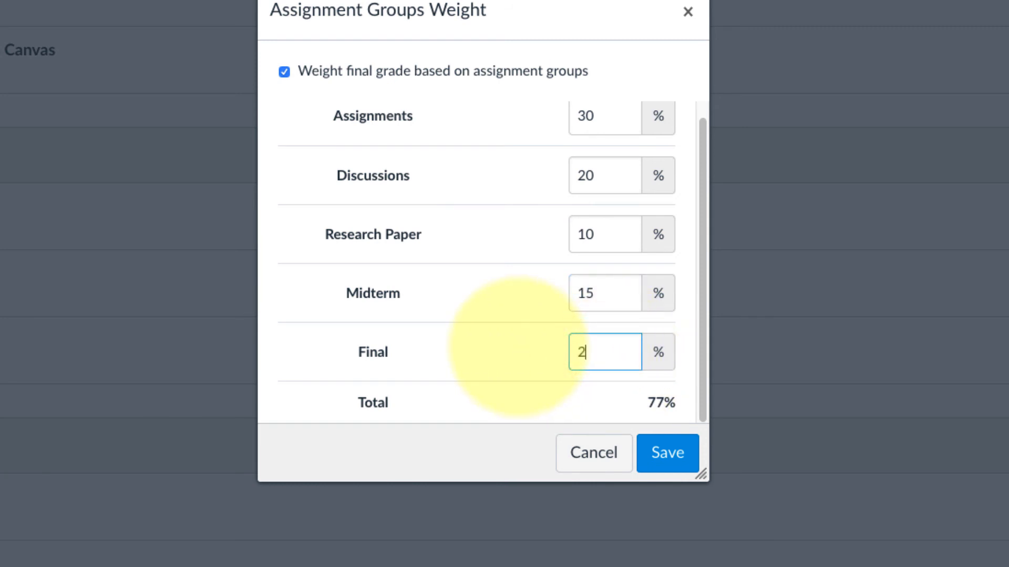
text(5)
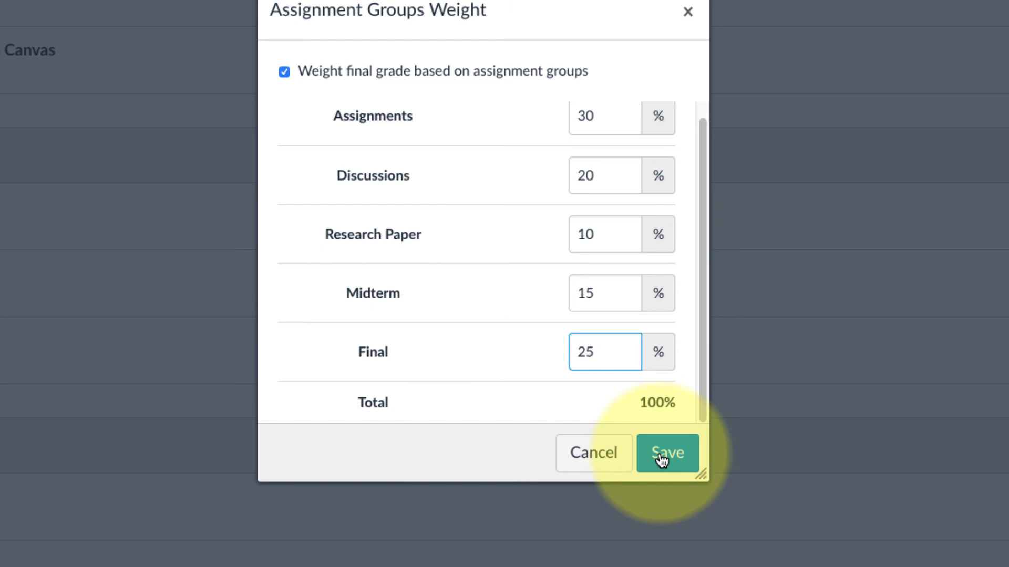
- Save the group weights and scroll to check the % of Total labels
click(667, 454)
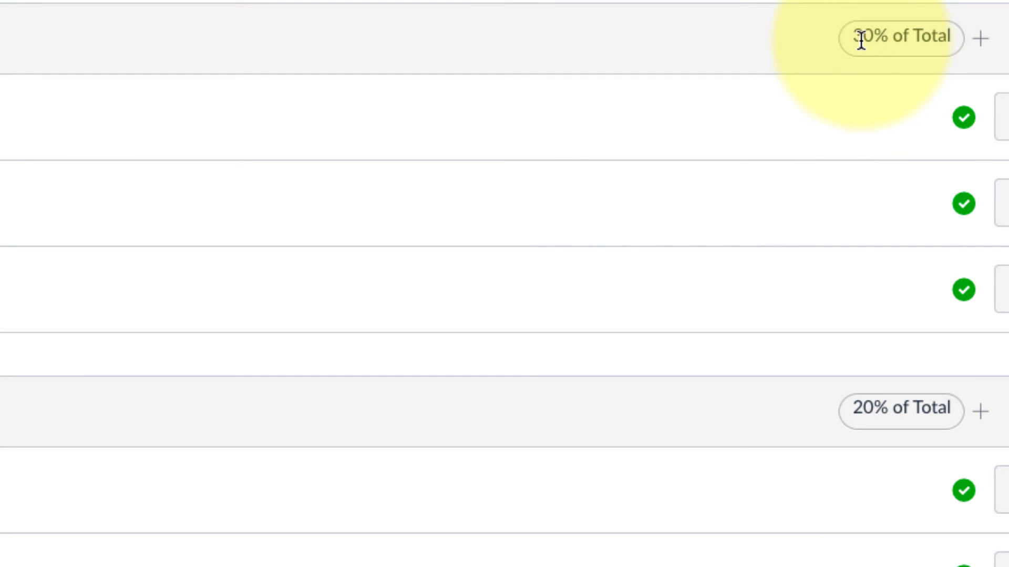
scroll(down, 3)
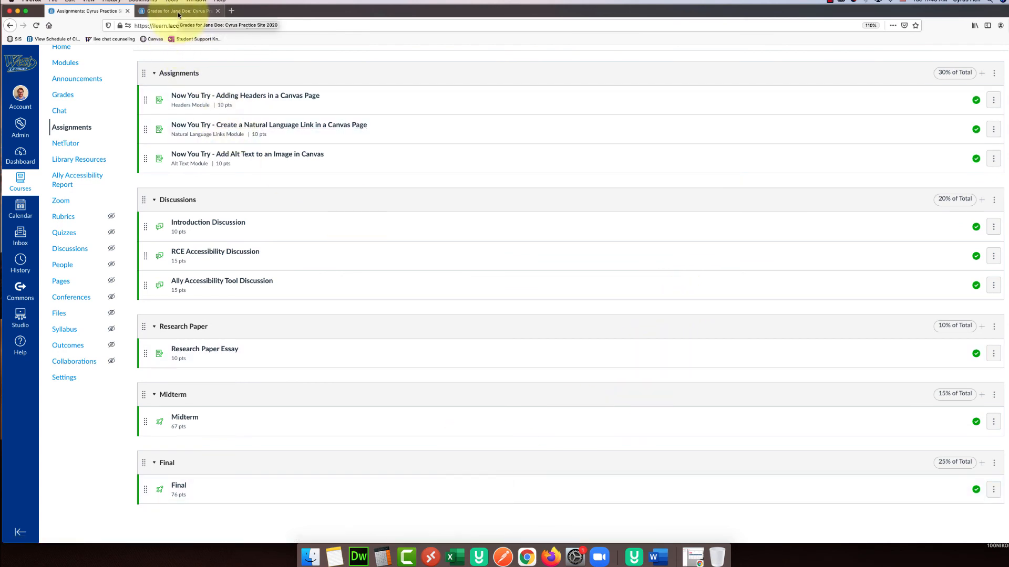
- Return to Jane Doe's grades tab and check the 71.1% (C) weighted total and group weights
click(180, 11)
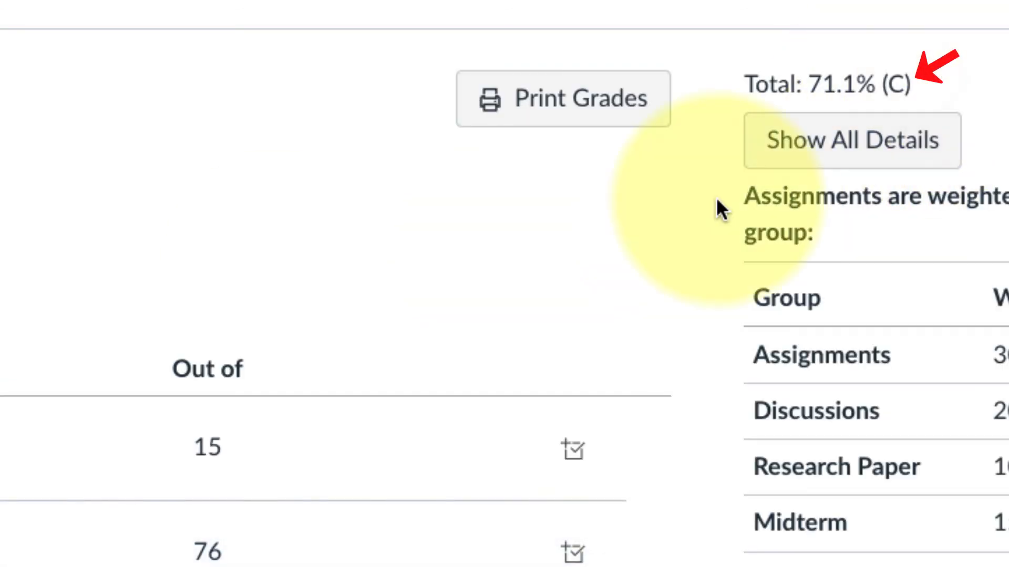
double_click(837, 98)
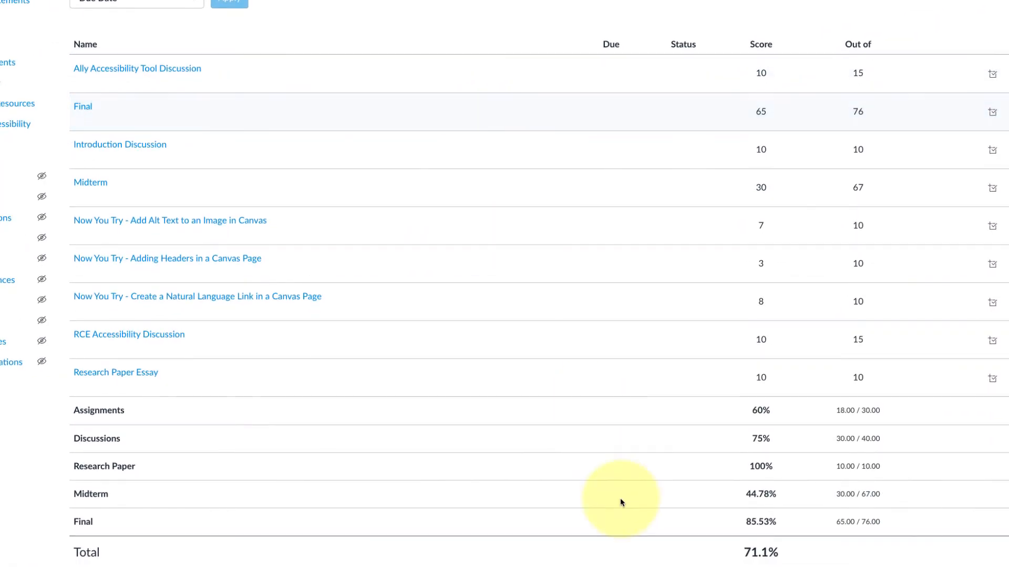
mouse_move(189, 77)
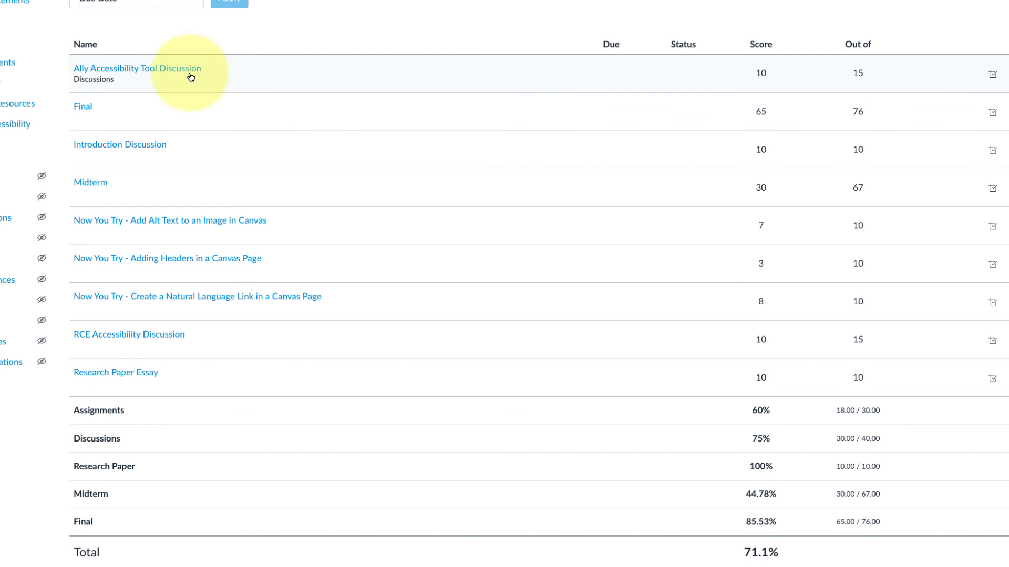